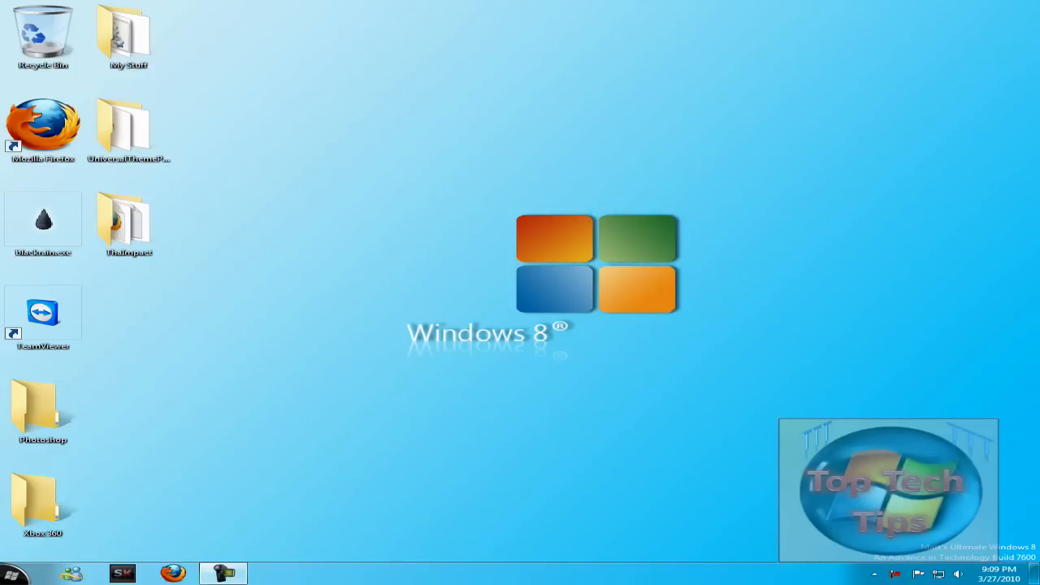
pyautogui.moveTo(772, 395)
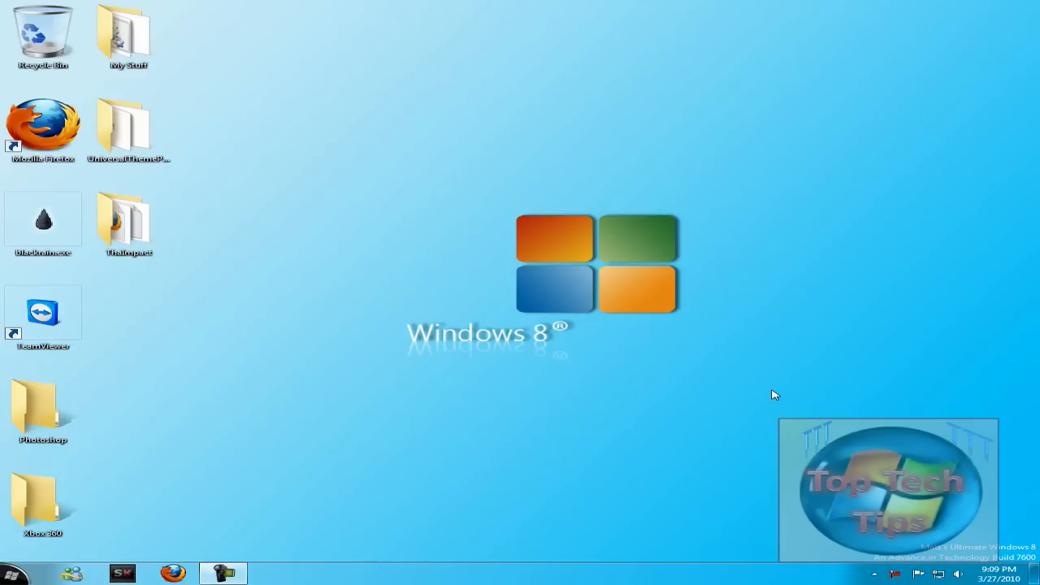
pyautogui.moveTo(637, 345)
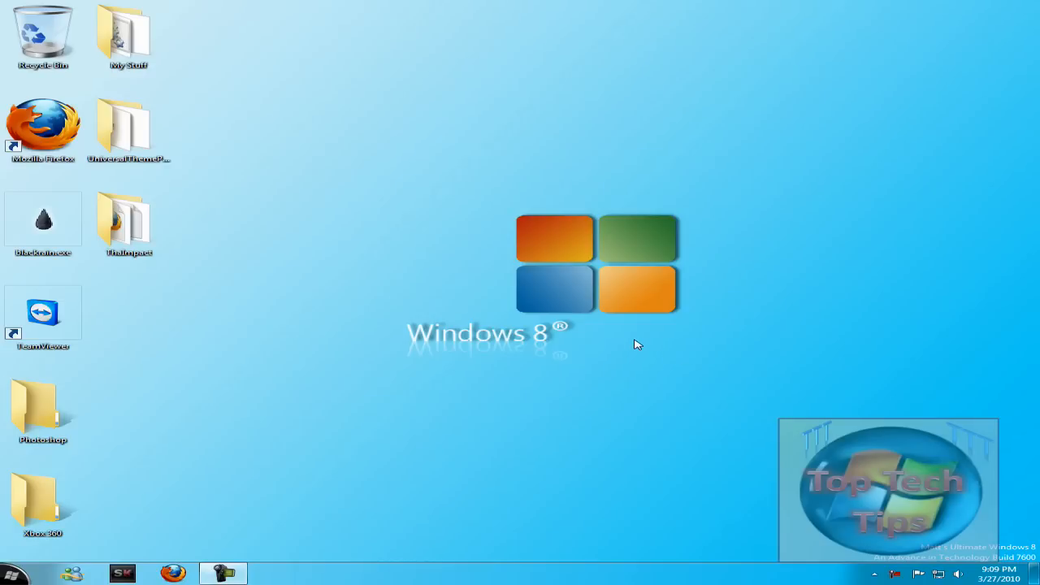
pyautogui.moveTo(504, 267)
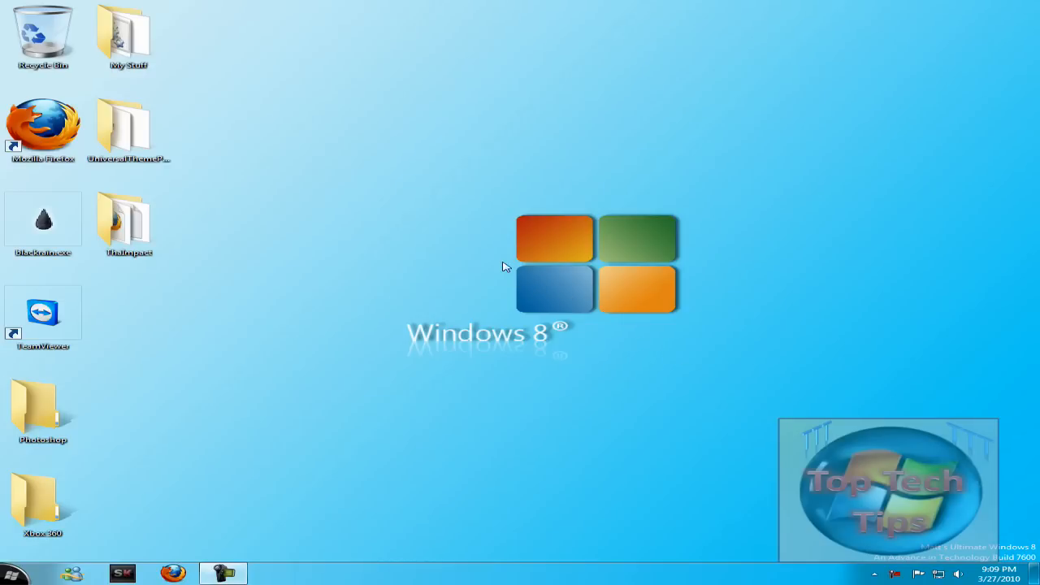
# - Run Universal Theme Patcher in English, view the per-file patch status report, then close it
pyautogui.doubleClick(129, 127)
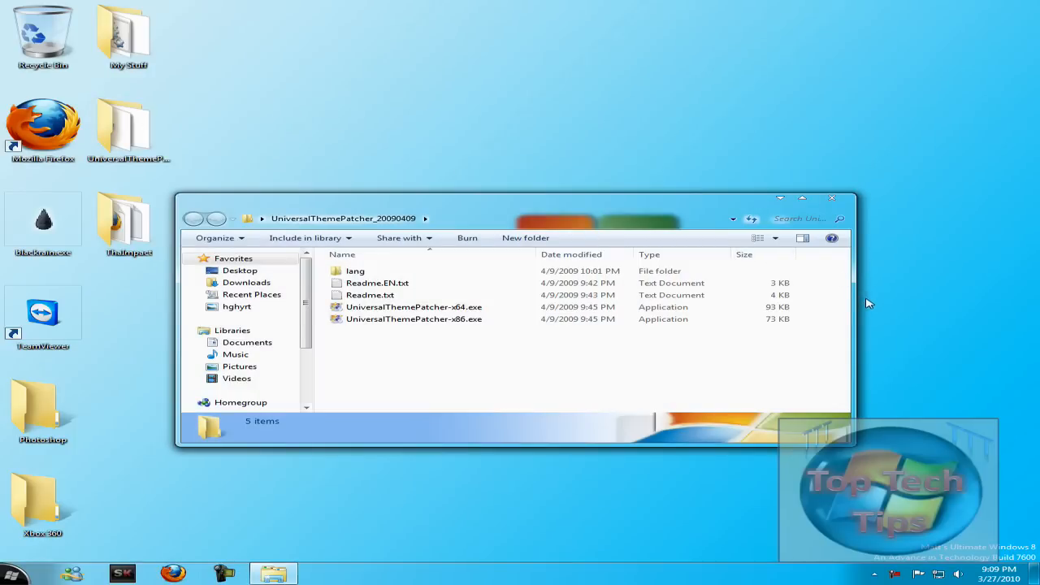
pyautogui.moveTo(502, 352)
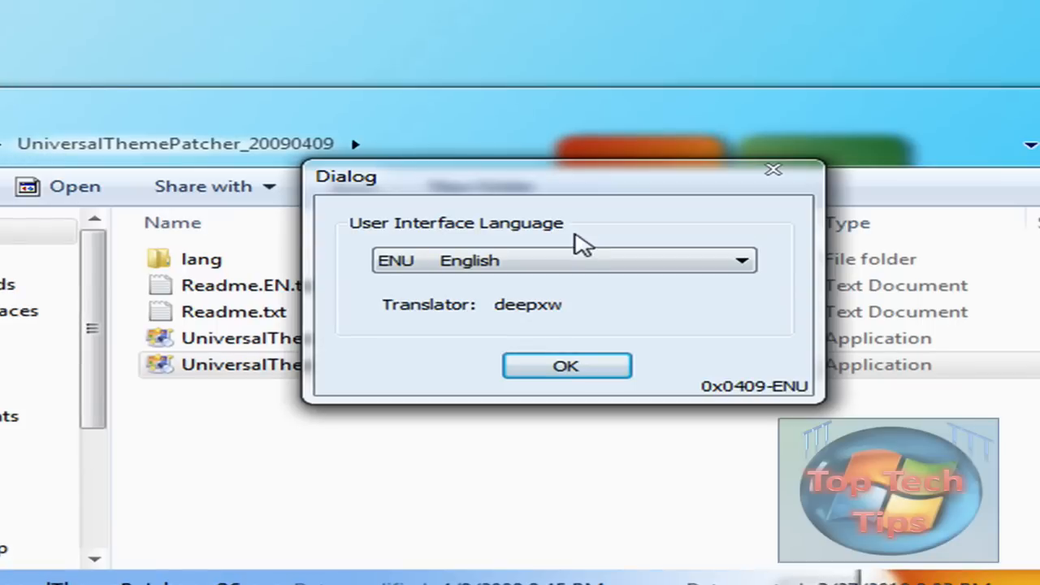
pyautogui.moveTo(556, 261)
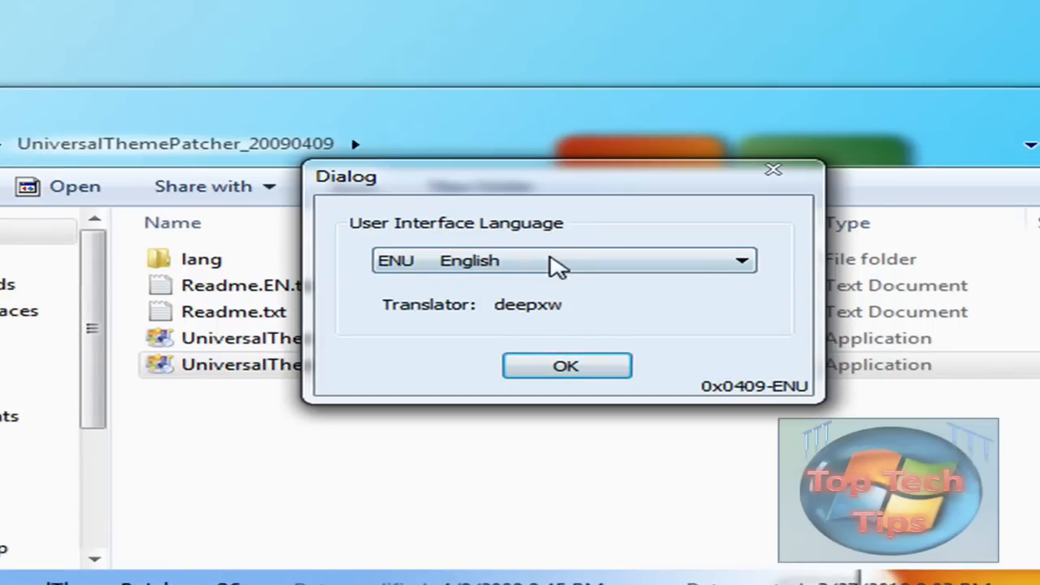
pyautogui.click(741, 260)
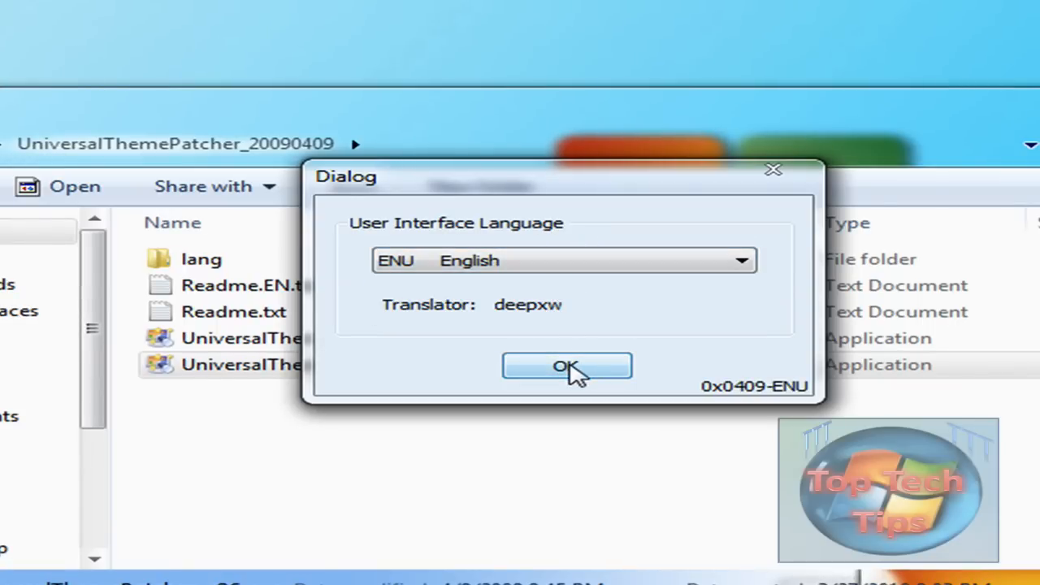
pyautogui.click(566, 367)
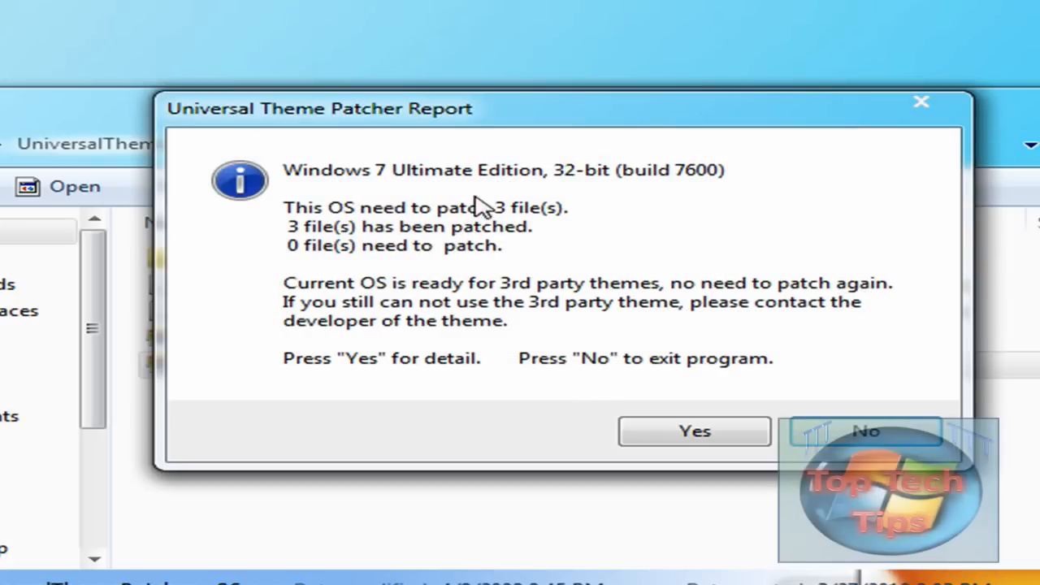
pyautogui.moveTo(399, 247)
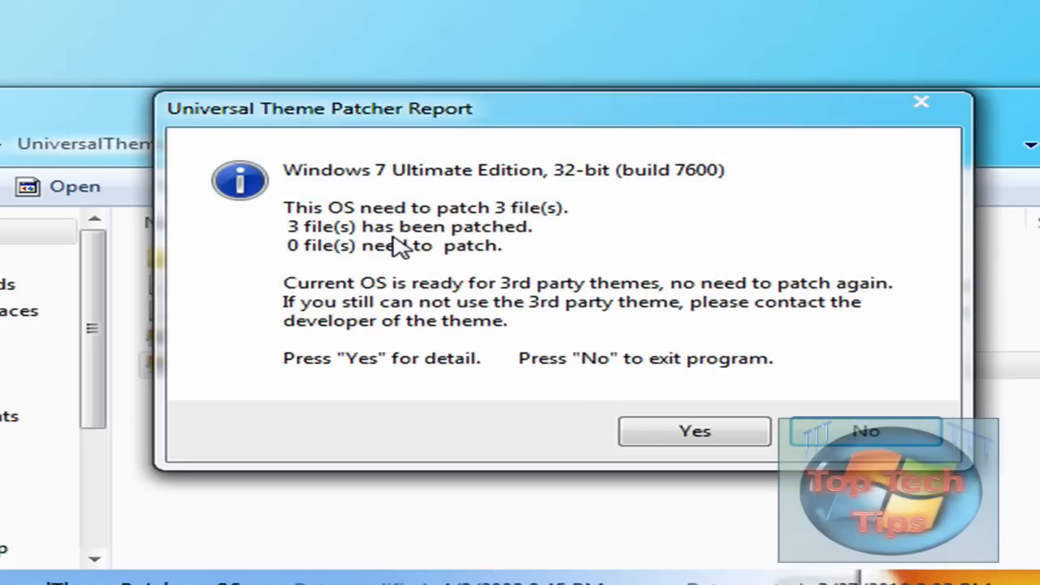
pyautogui.moveTo(398, 273)
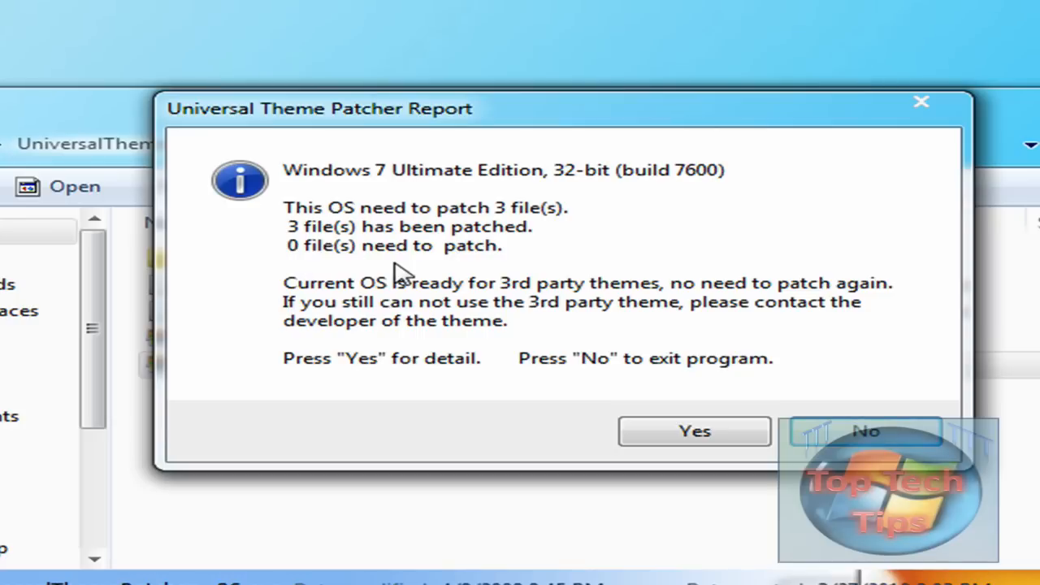
pyautogui.click(694, 431)
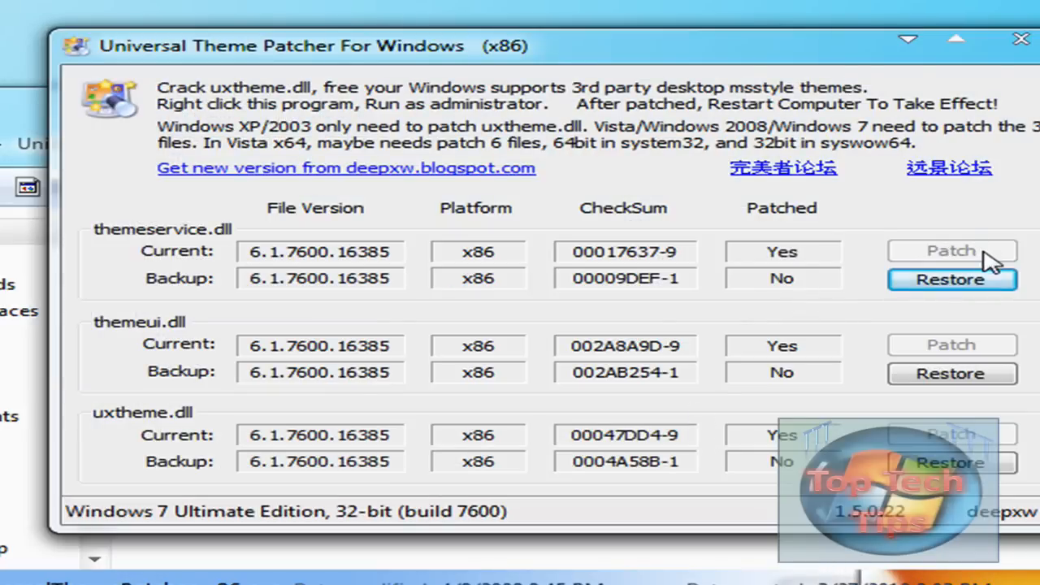
pyautogui.moveTo(991, 305)
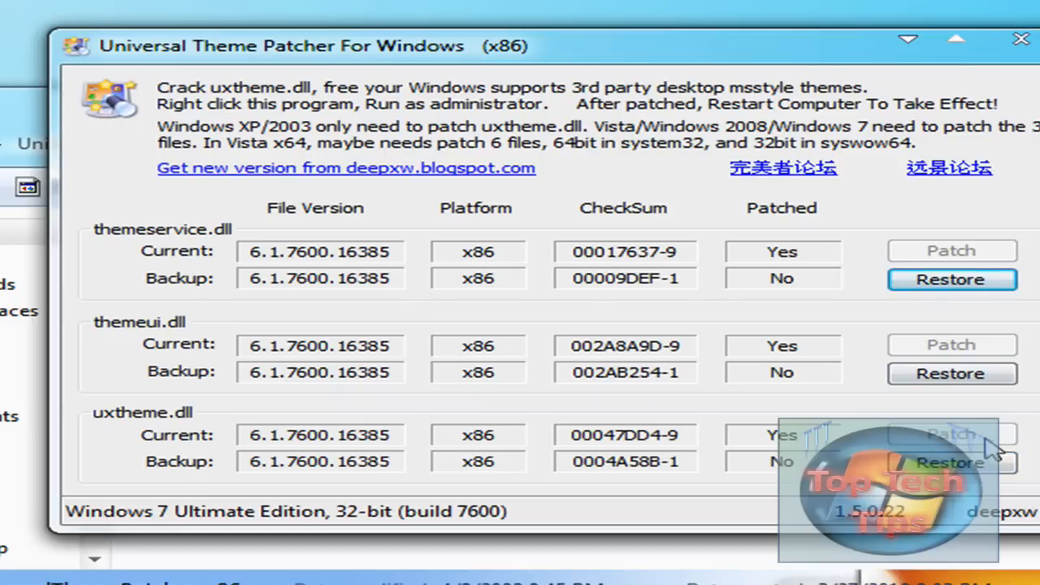
pyautogui.moveTo(946, 349)
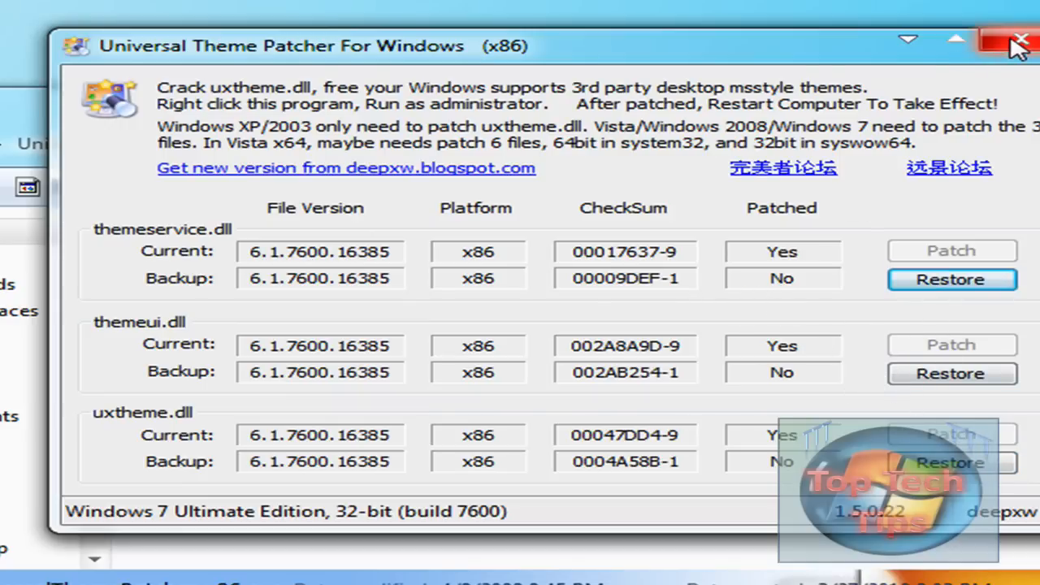
pyautogui.click(1021, 39)
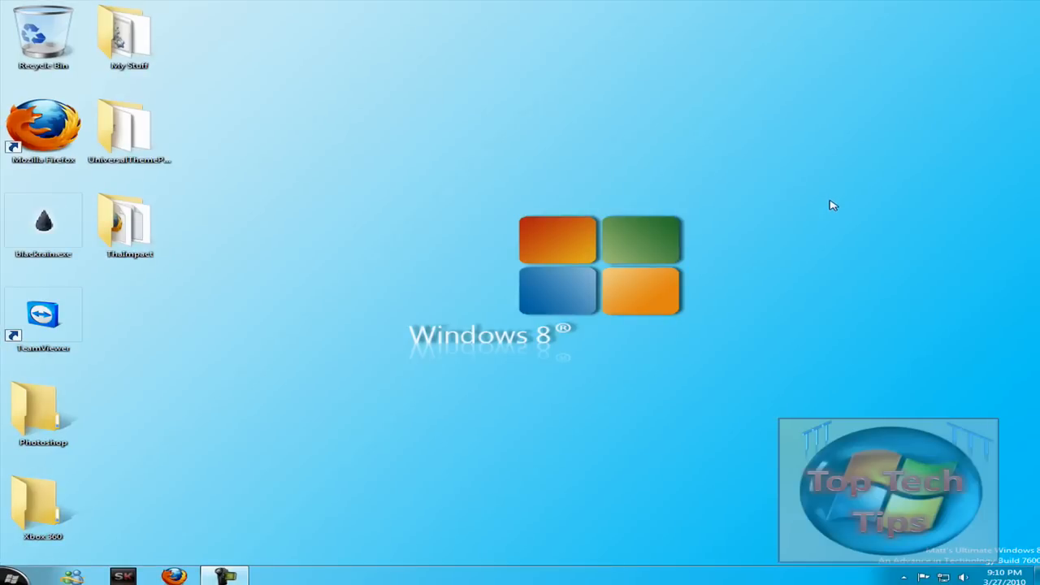
pyautogui.moveTo(260, 240)
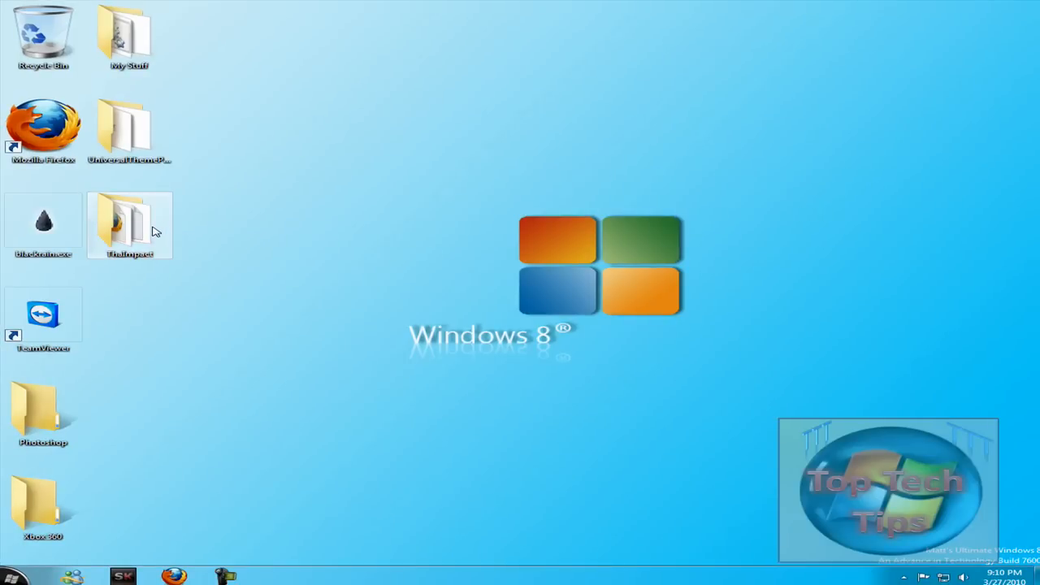
# - Open the ThaImpact folder showing Fonts, SystemFiles, Theme and README FIRST
pyautogui.doubleClick(130, 224)
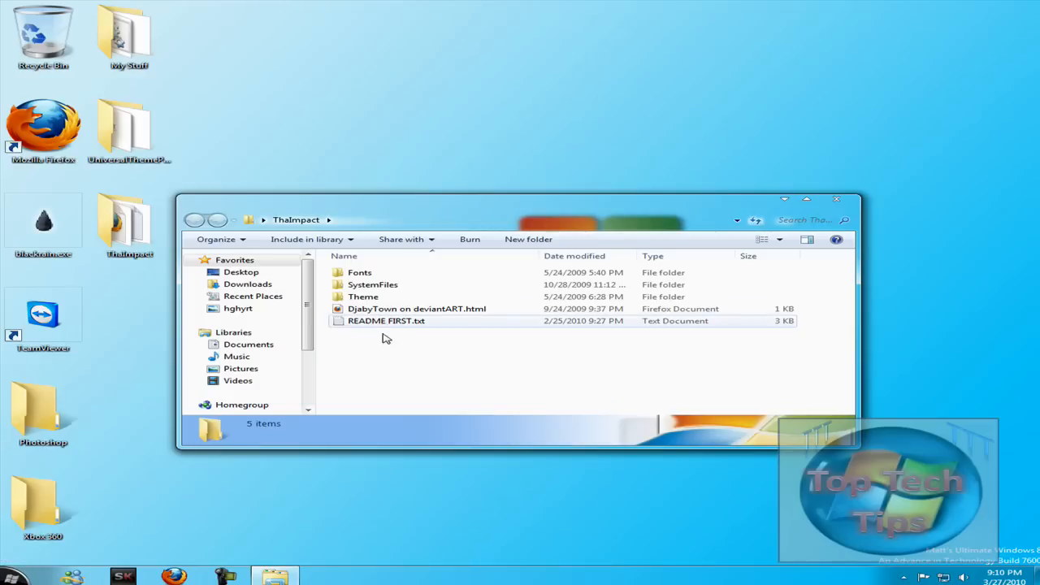
pyautogui.moveTo(138, 273)
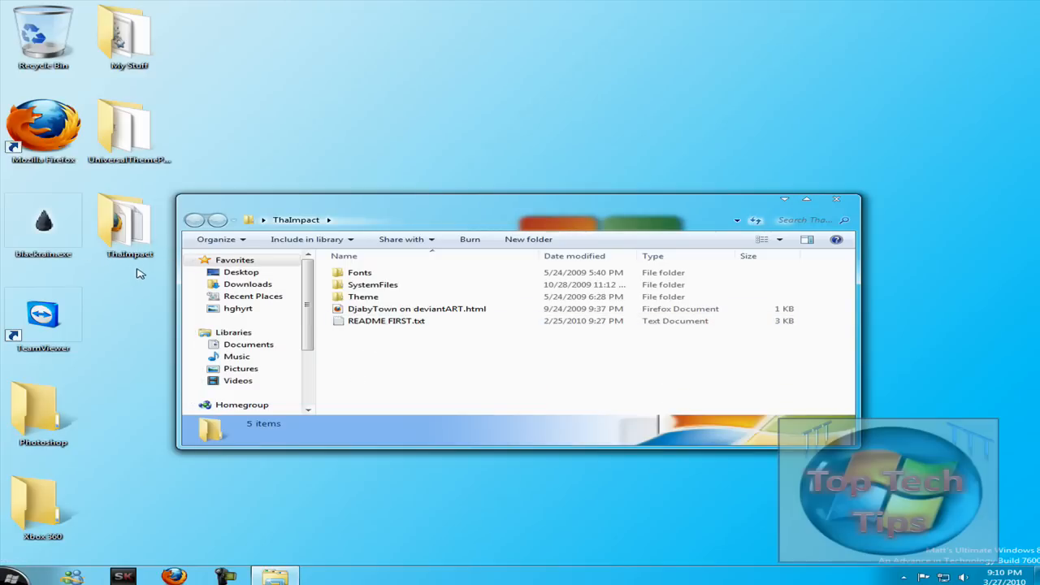
pyautogui.moveTo(146, 296)
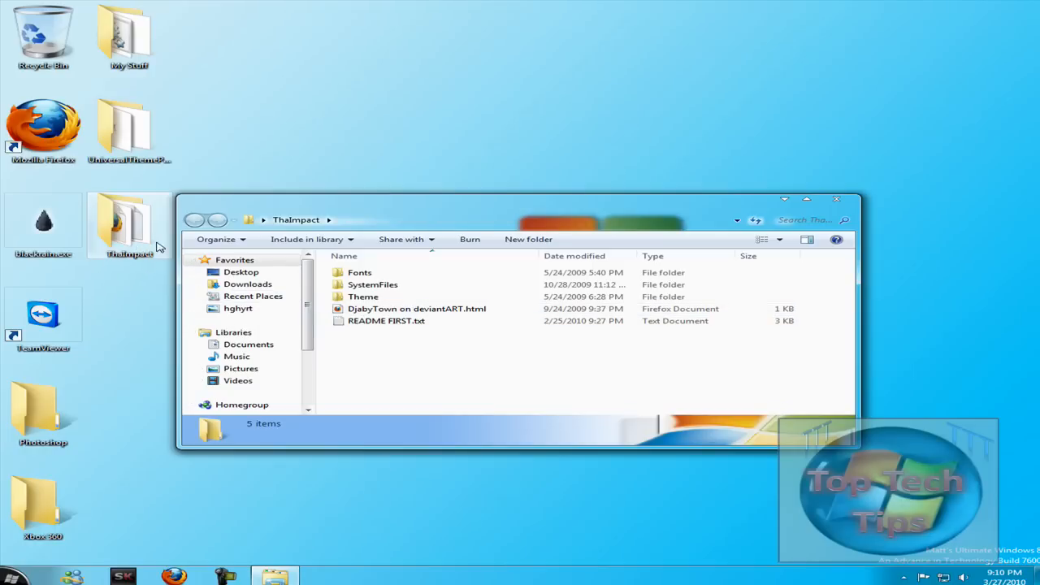
pyautogui.moveTo(416, 296)
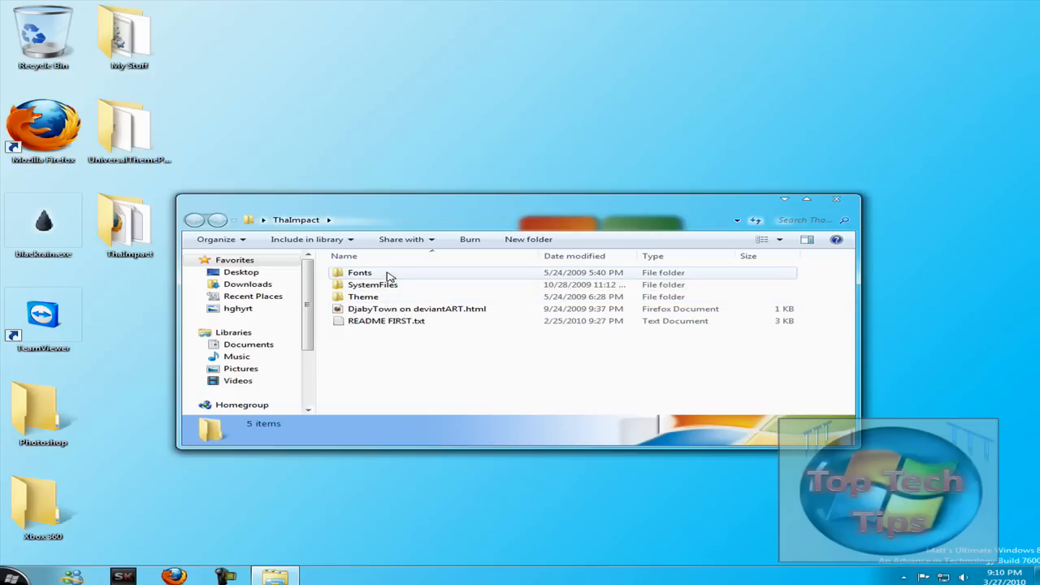
pyautogui.moveTo(359, 273)
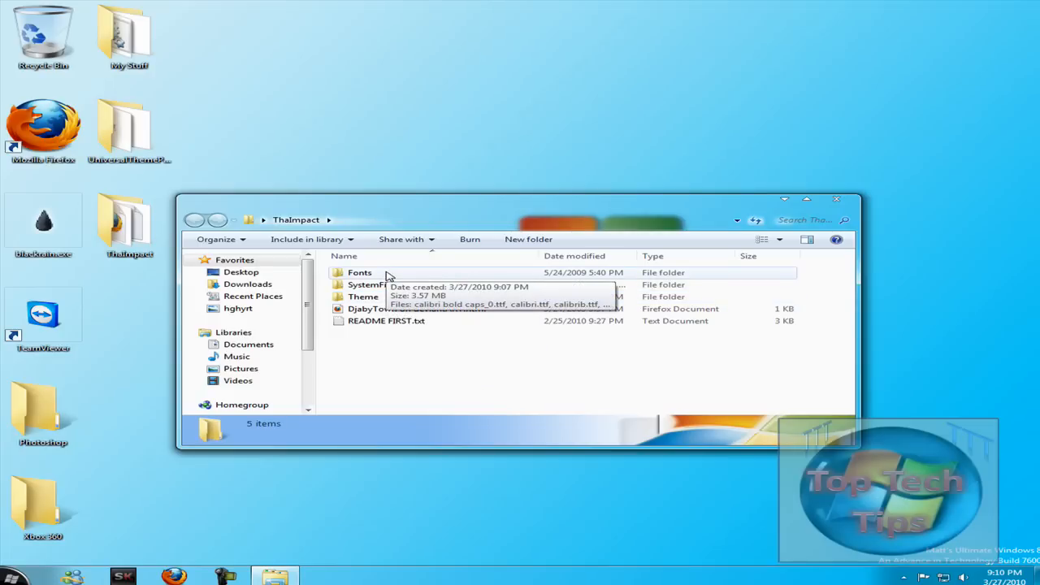
# - Preview Calibri Bold Caps, then install the seven fonts, replacing existing Calibri for all items
pyautogui.doubleClick(359, 273)
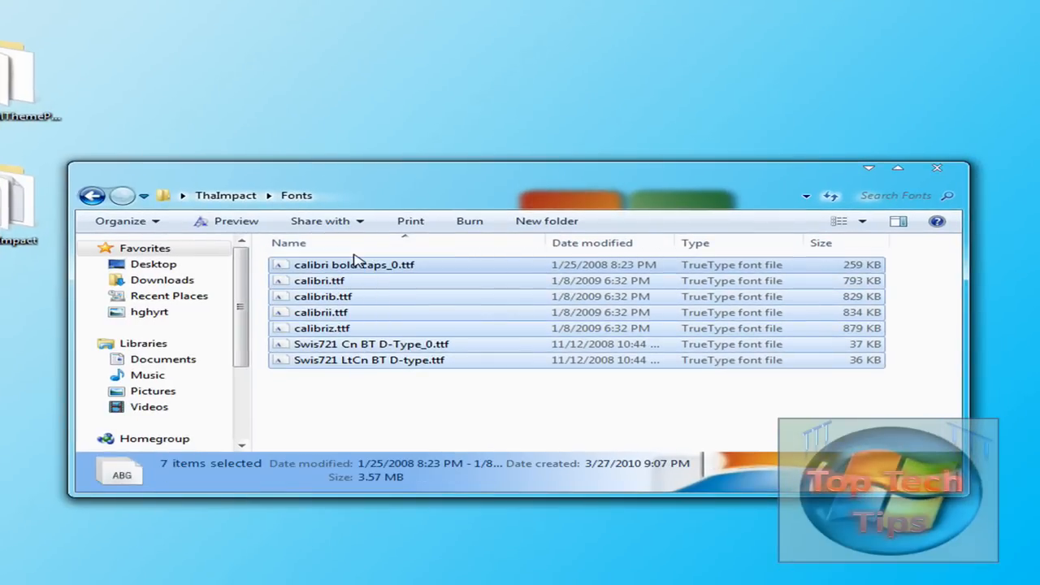
pyautogui.doubleClick(354, 263)
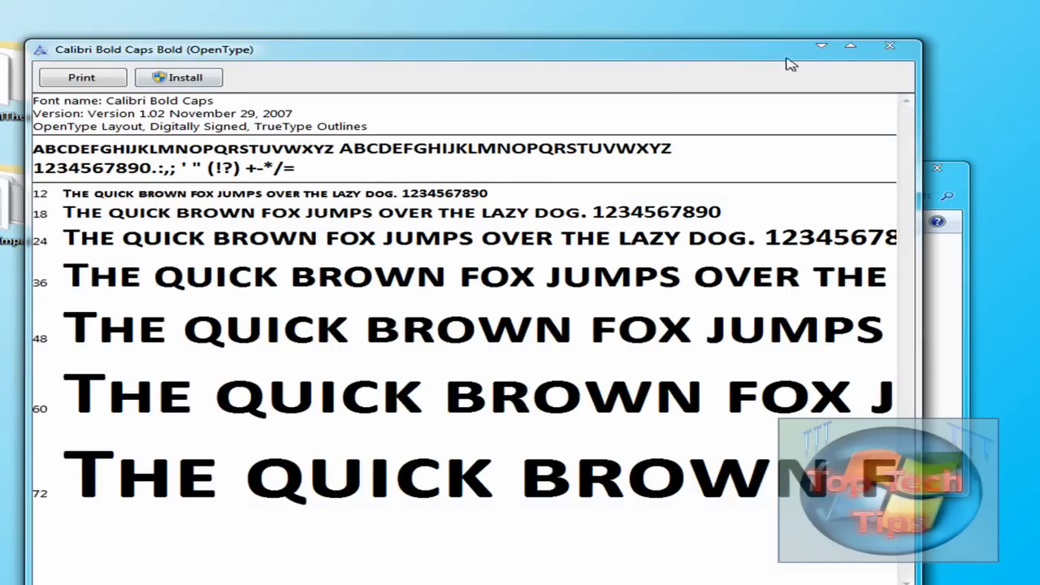
pyautogui.click(889, 45)
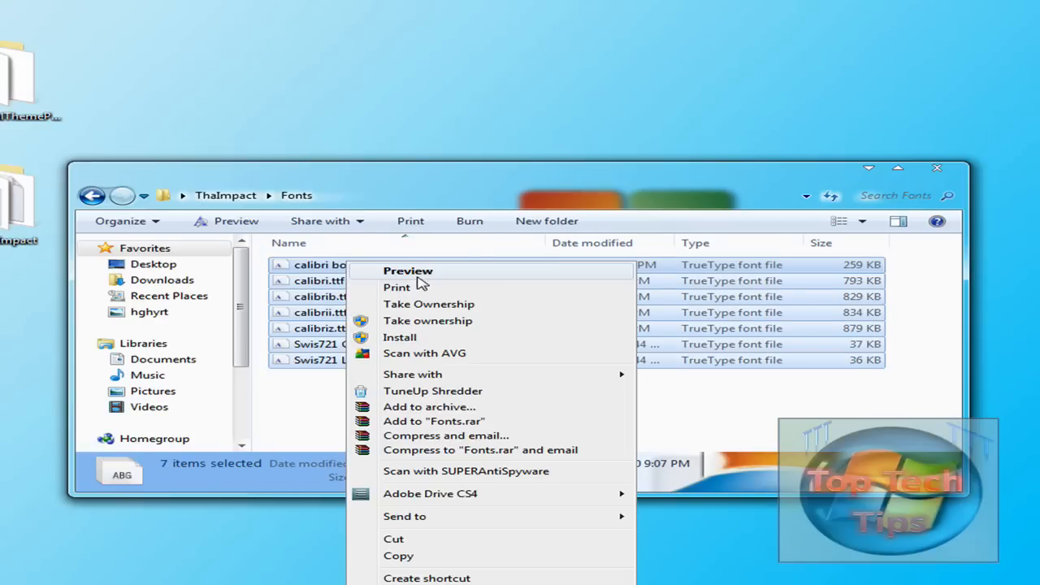
pyautogui.click(400, 336)
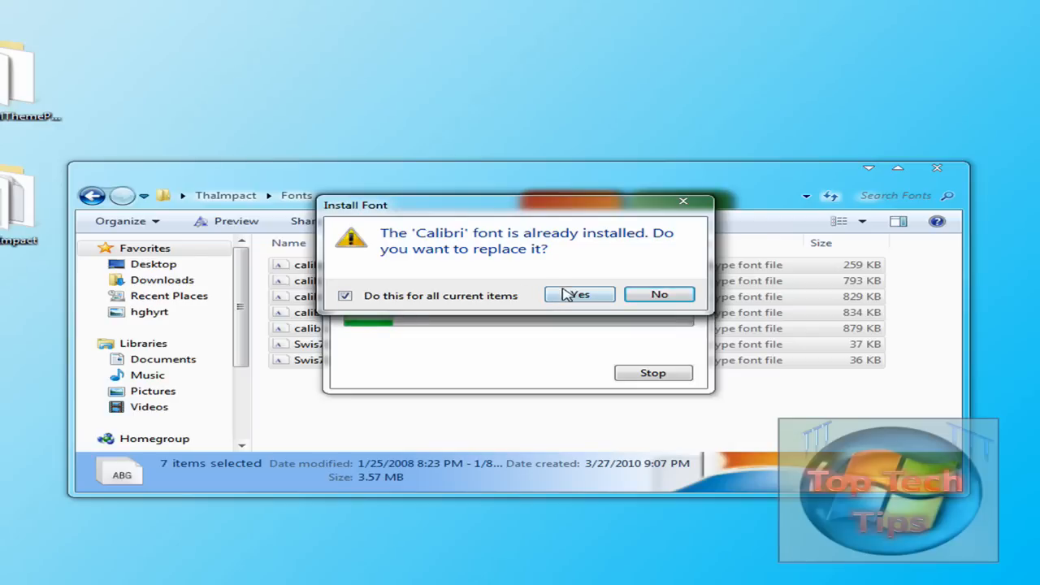
pyautogui.click(578, 294)
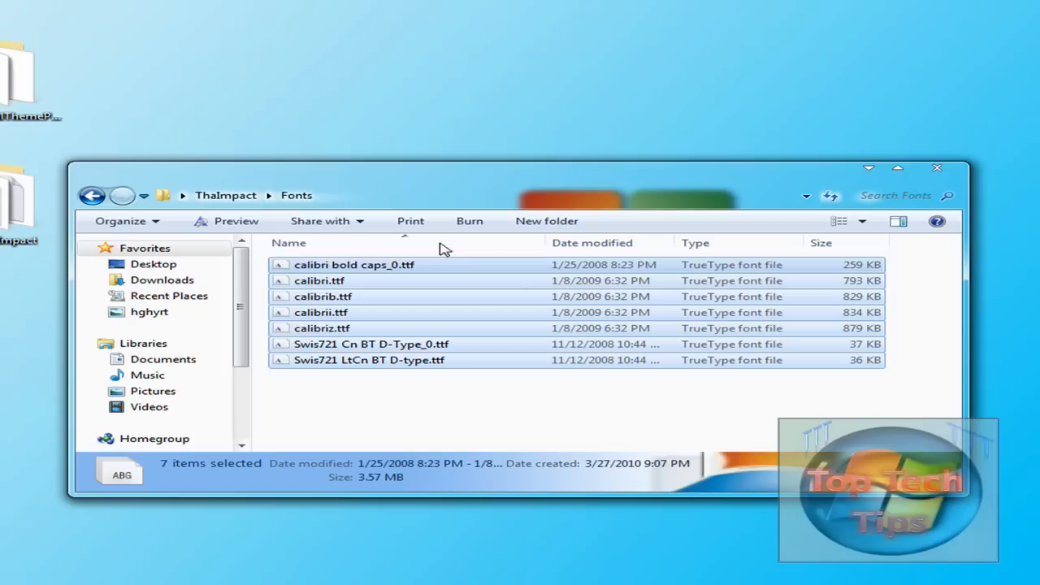
# - Navigate ThaImpact > SystemFiles > RTM > x86 to list the three patched system files
pyautogui.click(91, 195)
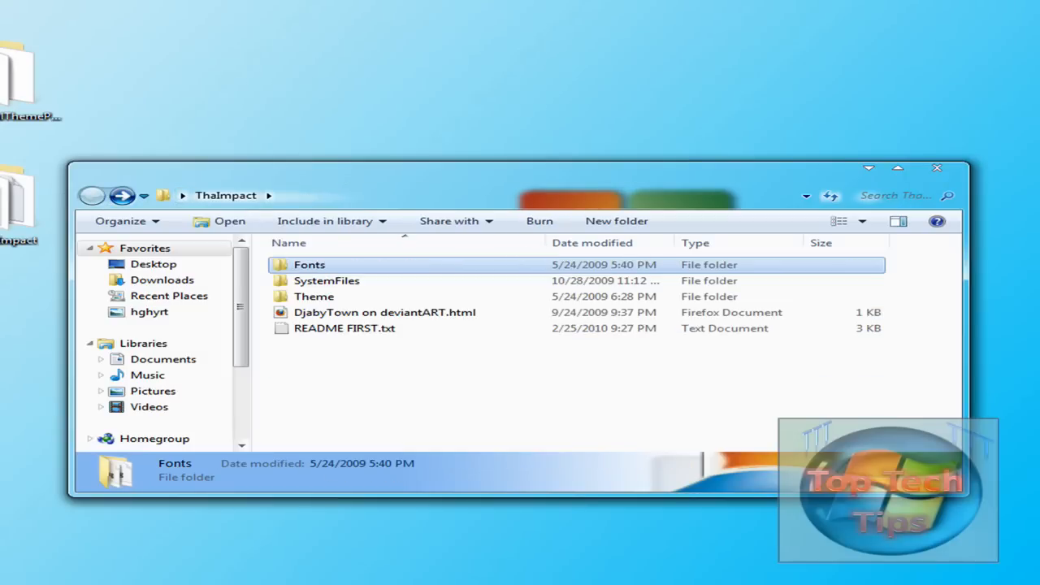
pyautogui.doubleClick(325, 279)
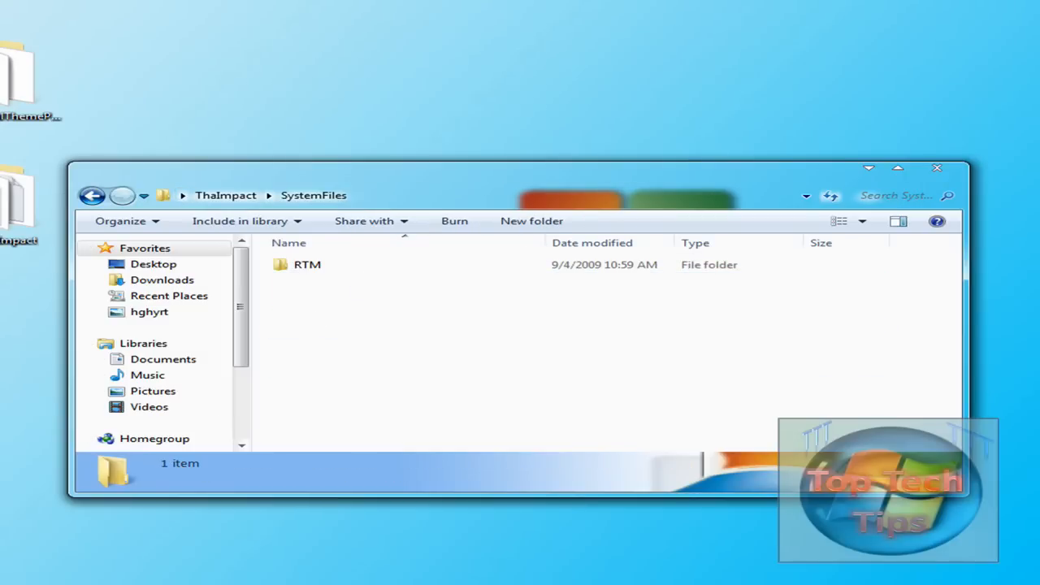
pyautogui.click(307, 263)
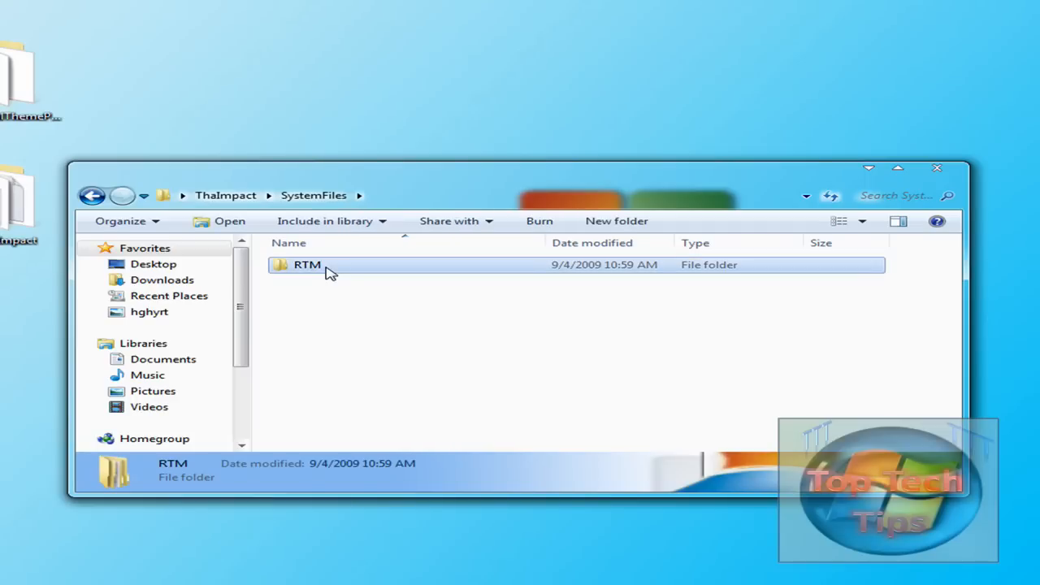
pyautogui.doubleClick(307, 263)
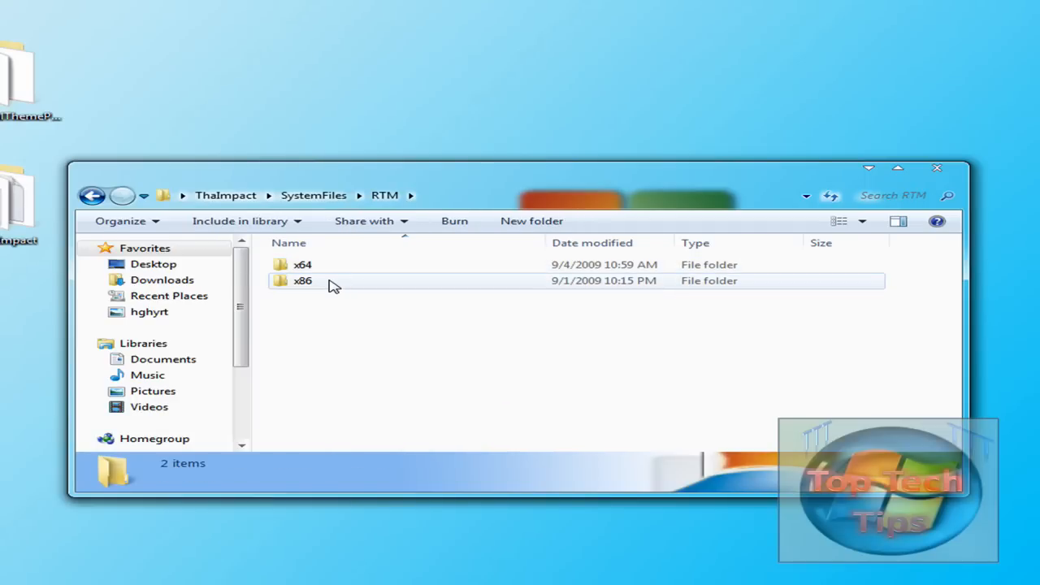
pyautogui.doubleClick(302, 280)
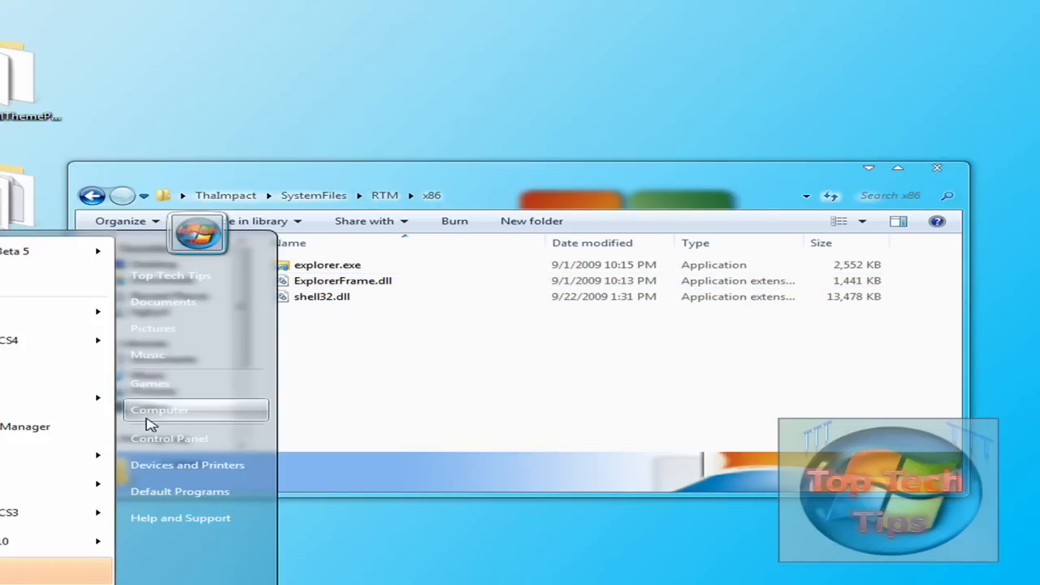
# - Open C:\Windows via Computer and locate the original explorer.exe alongside the x86 window
pyautogui.click(159, 409)
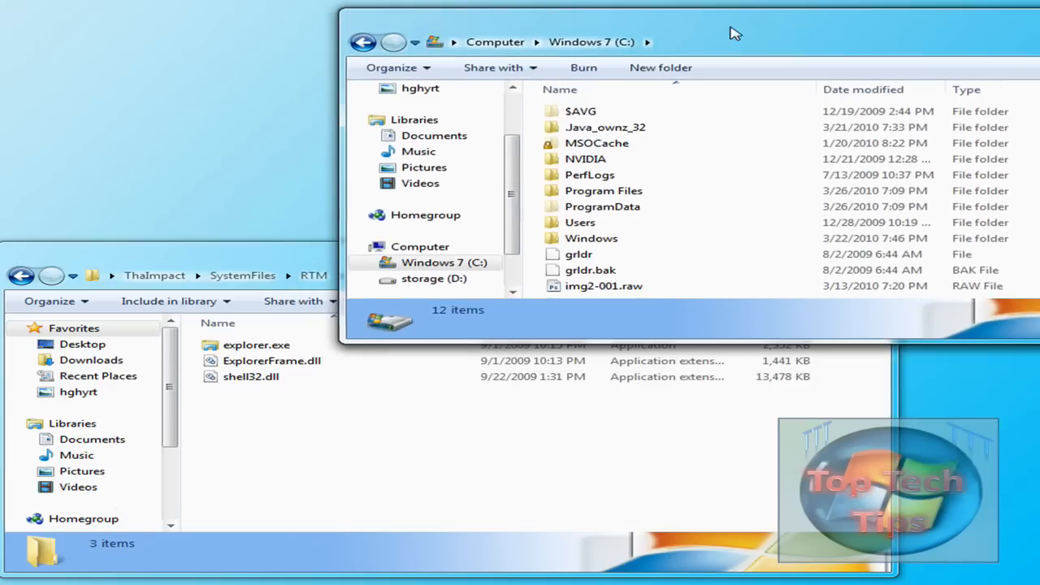
pyautogui.doubleClick(592, 237)
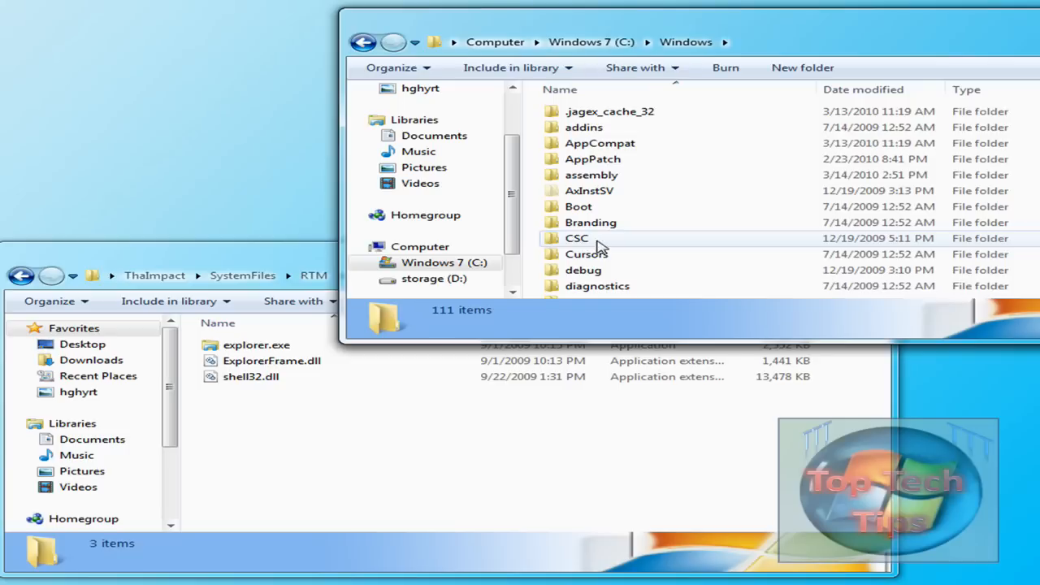
pyautogui.scroll(-3)
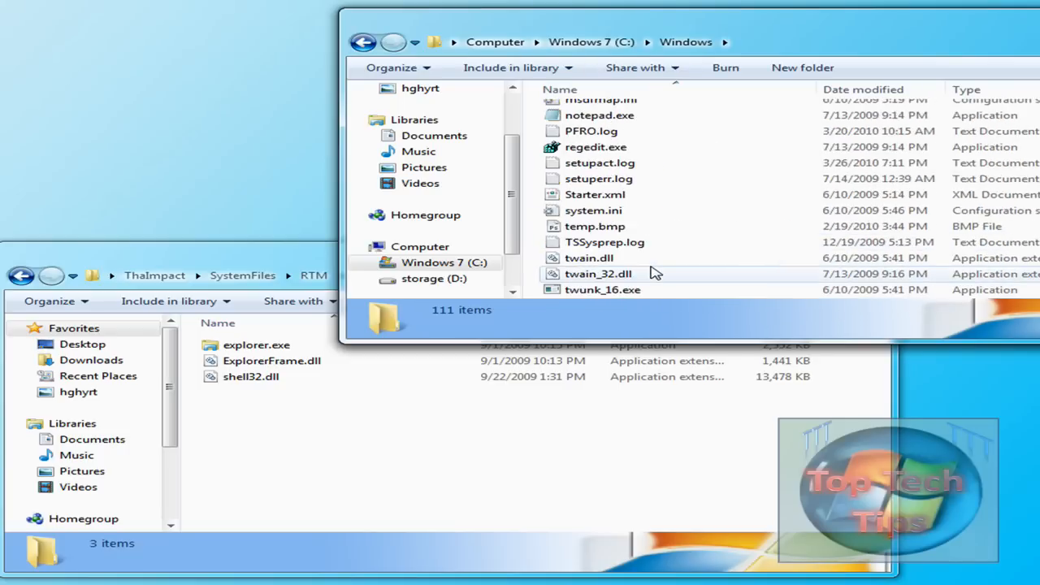
pyautogui.scroll(3)
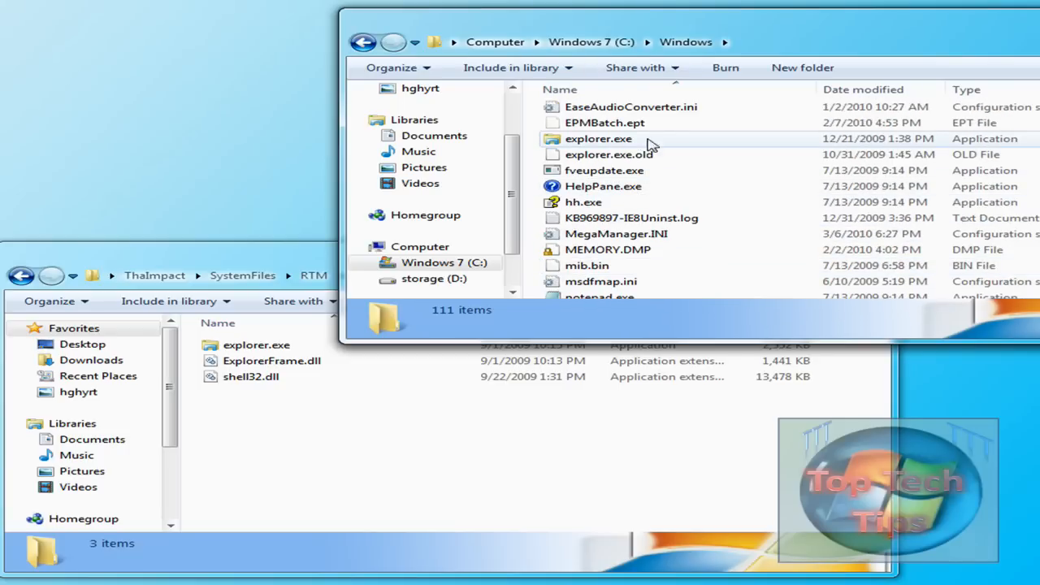
pyautogui.moveTo(637, 143)
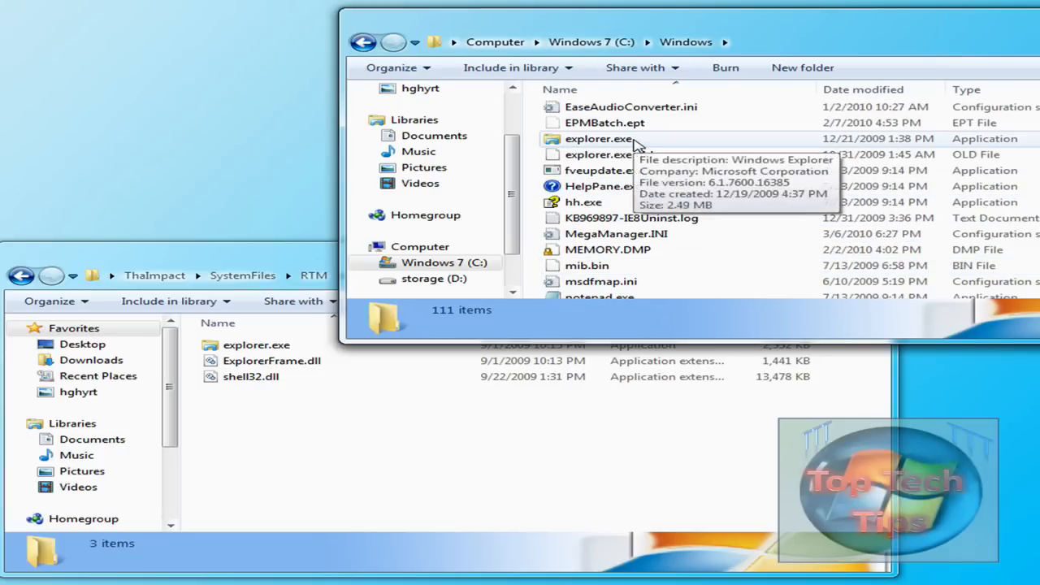
pyautogui.rightClick(598, 138)
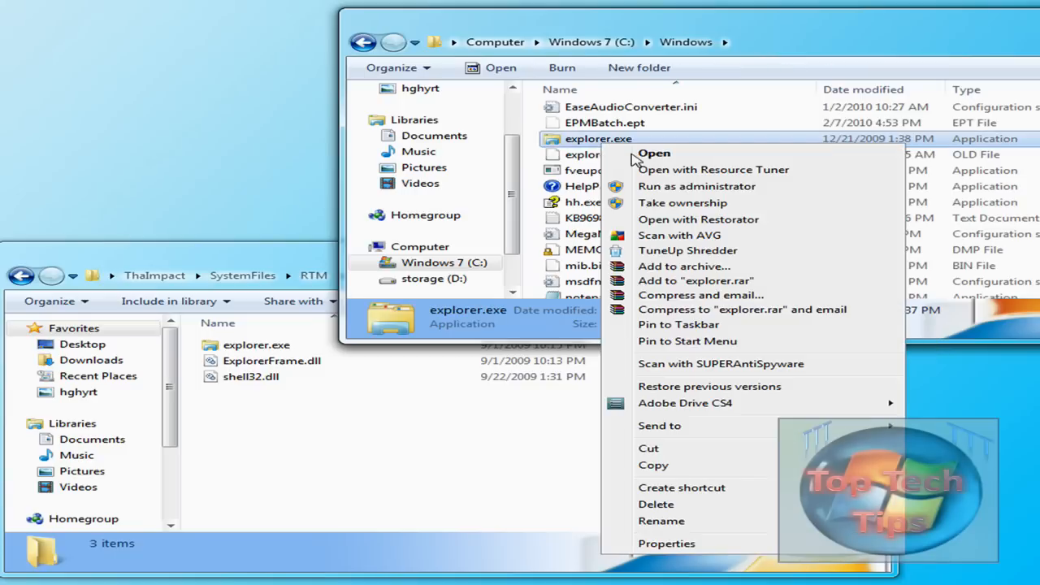
pyautogui.moveTo(700, 201)
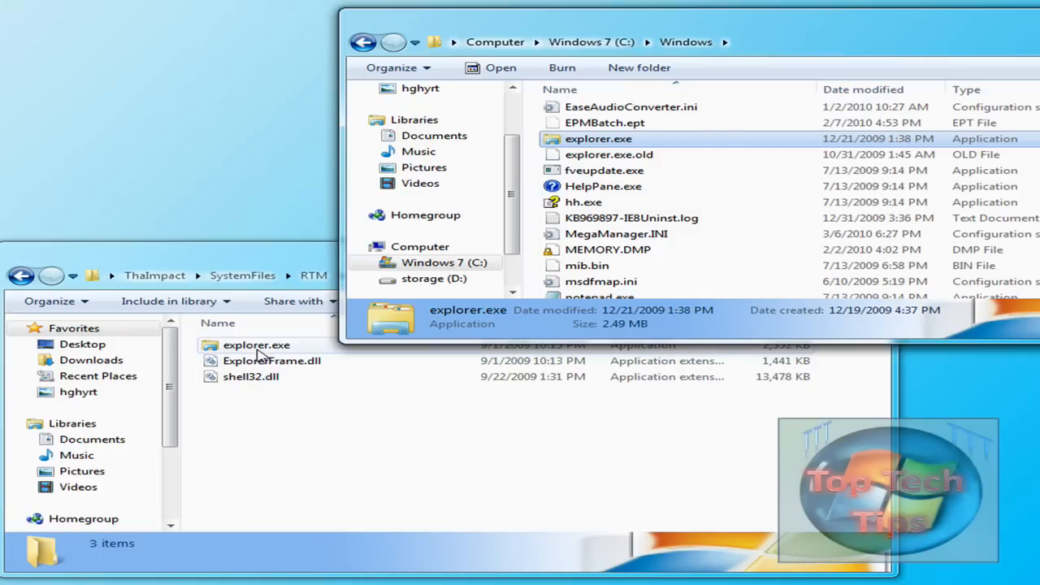
pyautogui.click(257, 345)
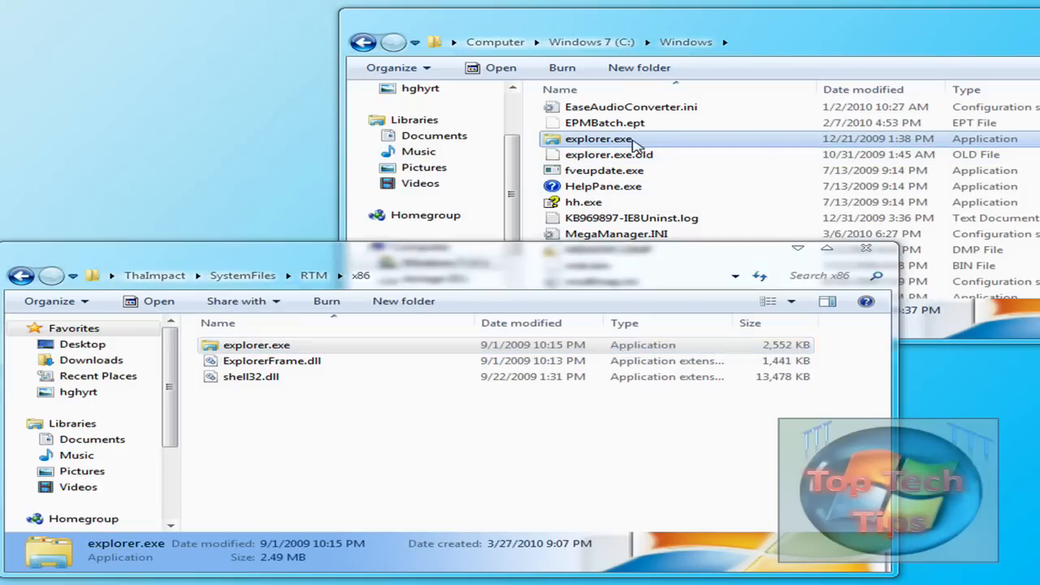
pyautogui.rightClick(598, 138)
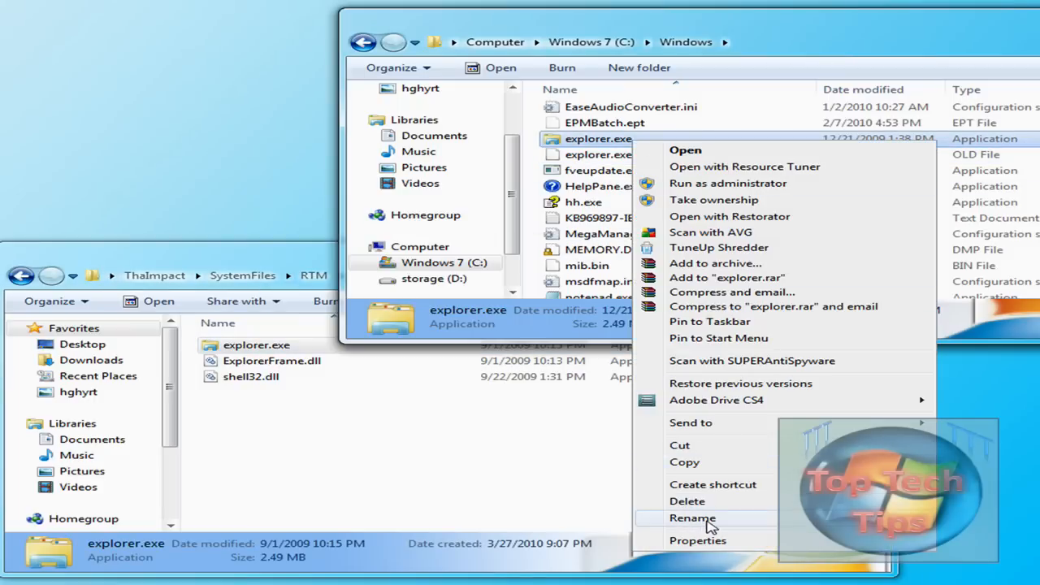
# - Rename the original to explorer.exe.old.bak and move ThaImpact's explorer.exe into C:\Windows
pyautogui.click(693, 516)
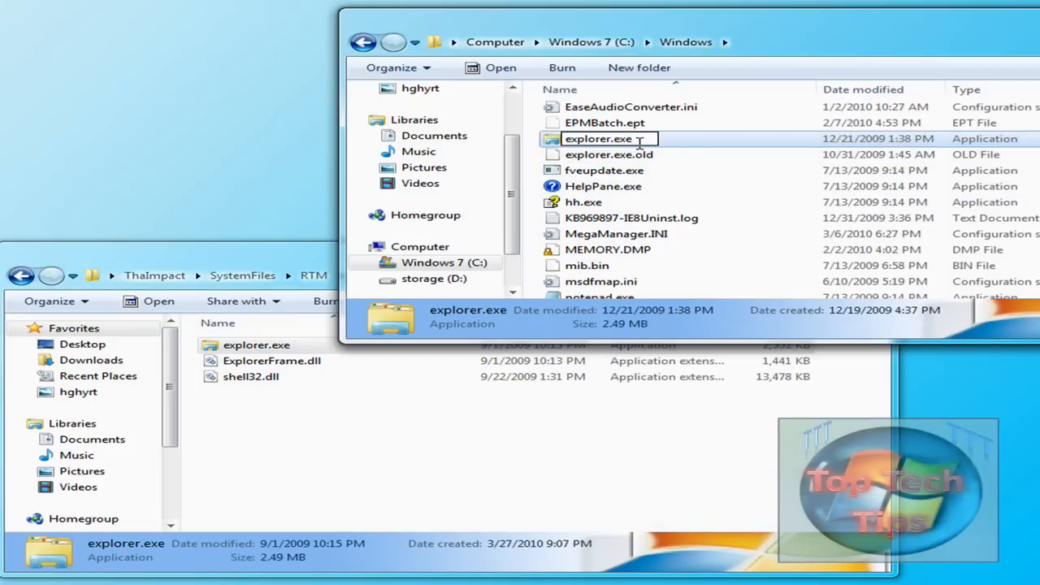
pyautogui.write('.old')
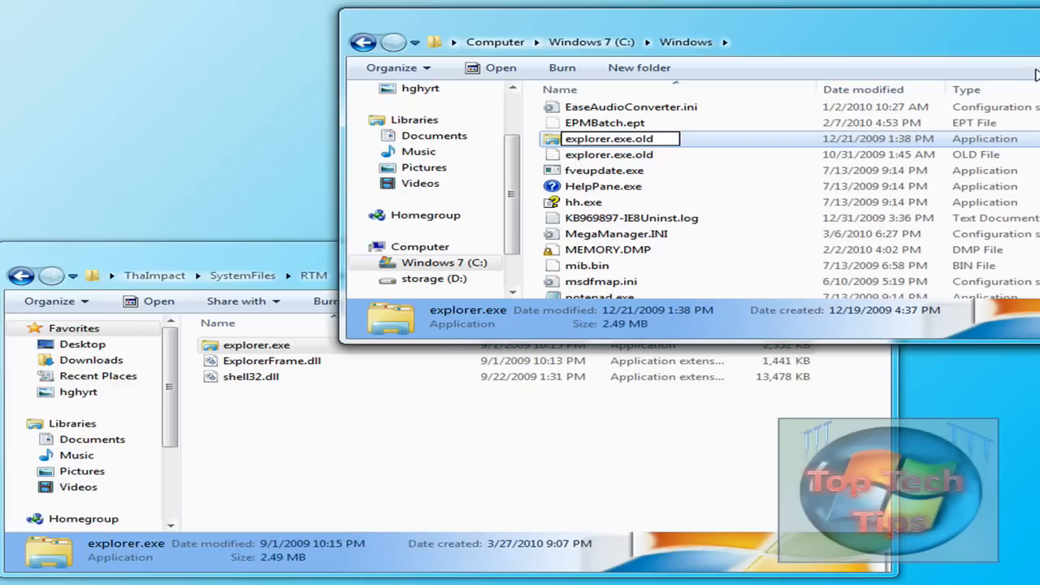
pyautogui.write('.b')
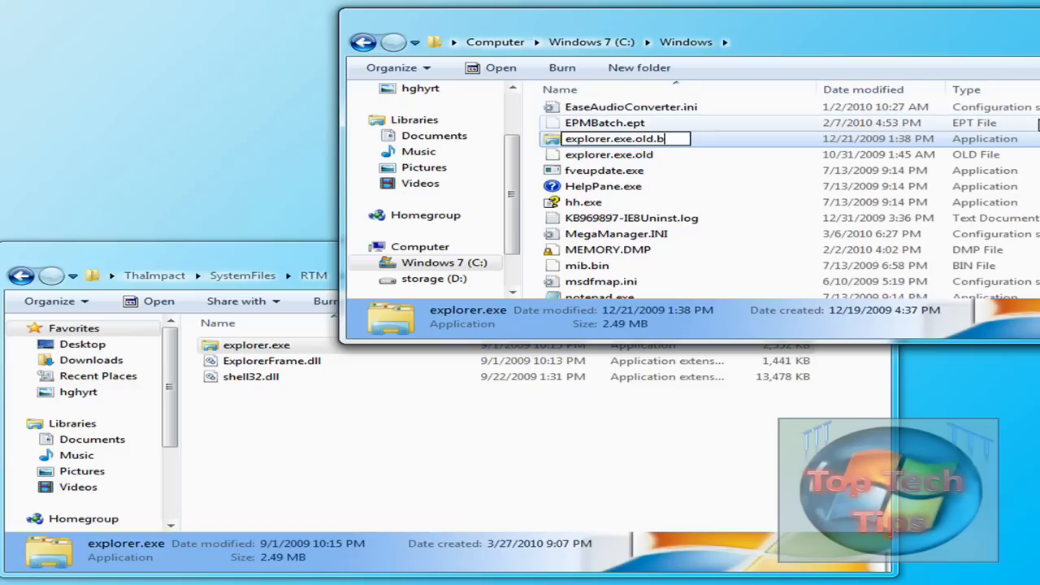
pyautogui.write('ak')
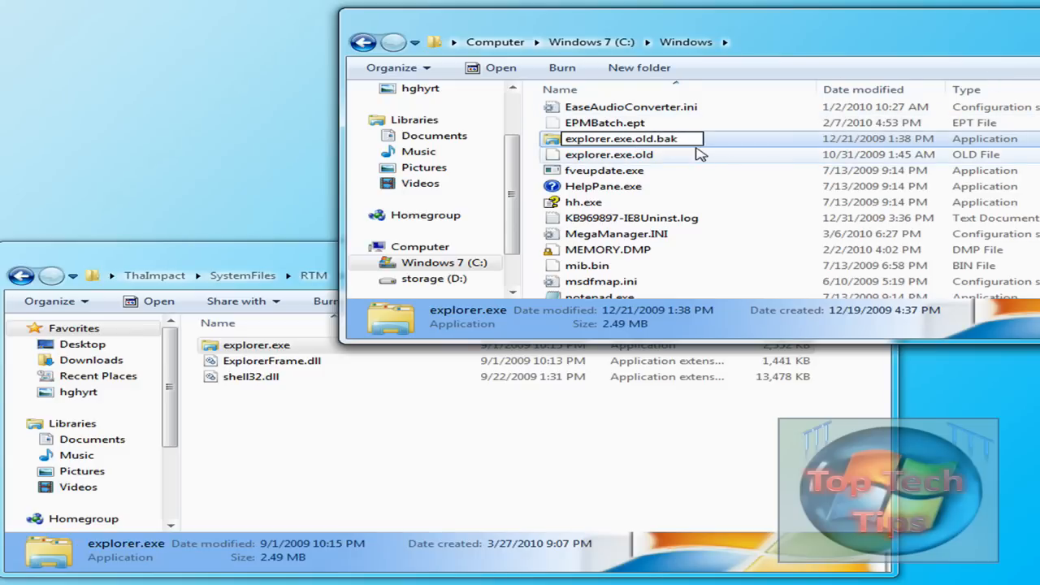
pyautogui.click(607, 154)
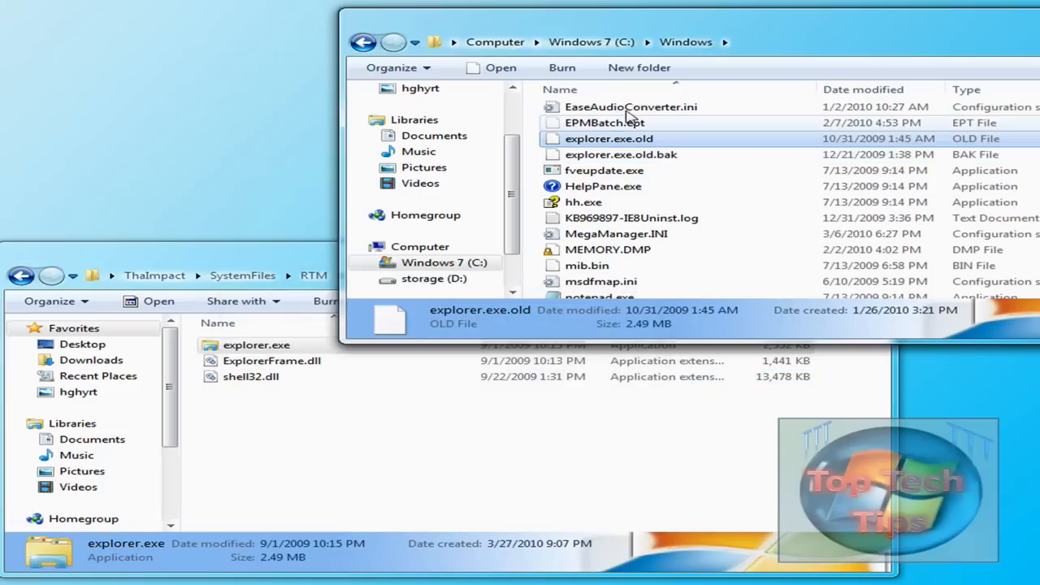
pyautogui.click(620, 155)
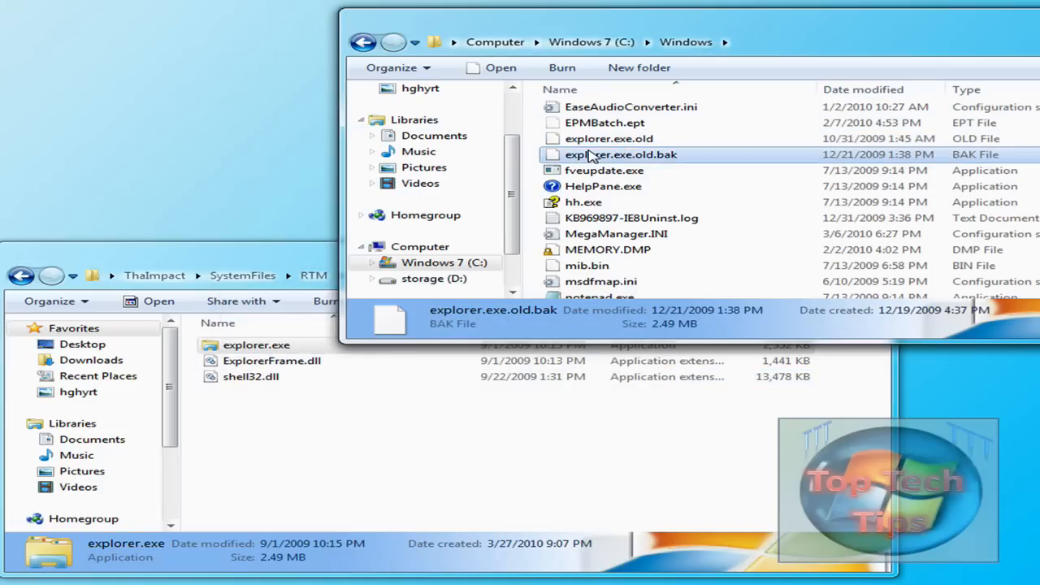
pyautogui.press('Delete')
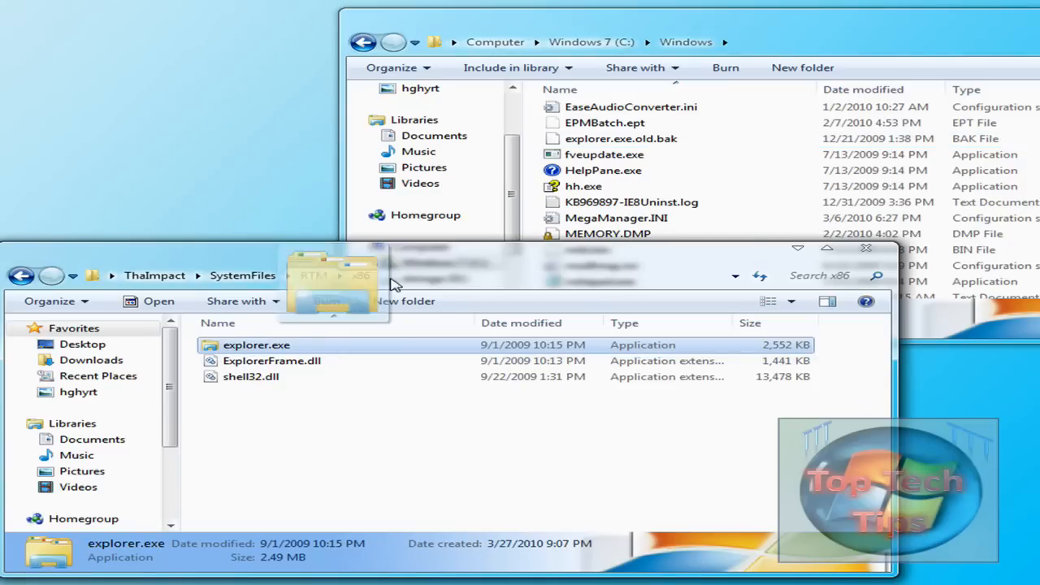
pyautogui.moveTo(257, 344); pyautogui.dragTo(634, 211)
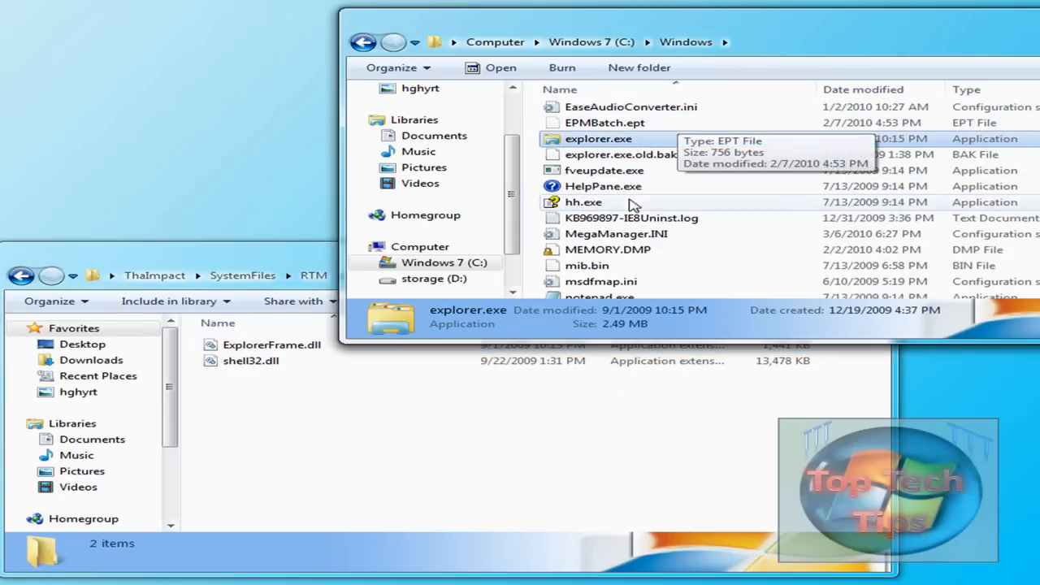
pyautogui.moveTo(382, 416)
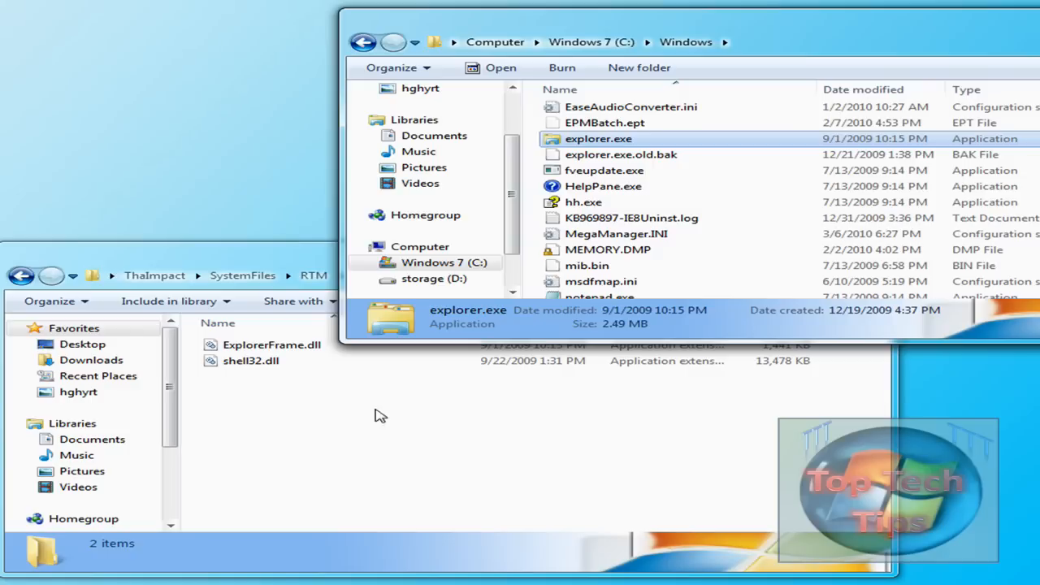
pyautogui.moveTo(342, 406)
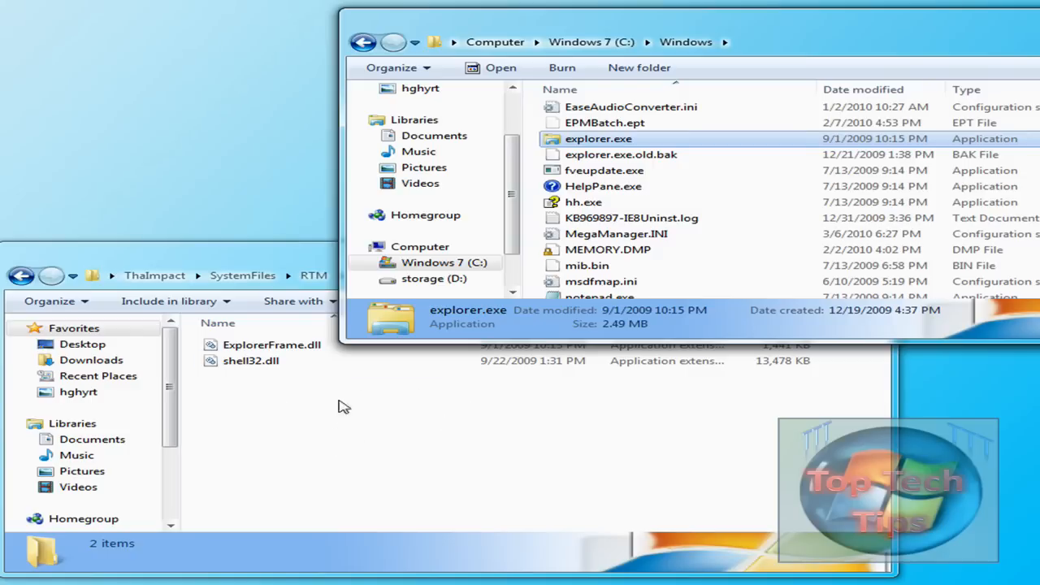
pyautogui.moveTo(608, 145)
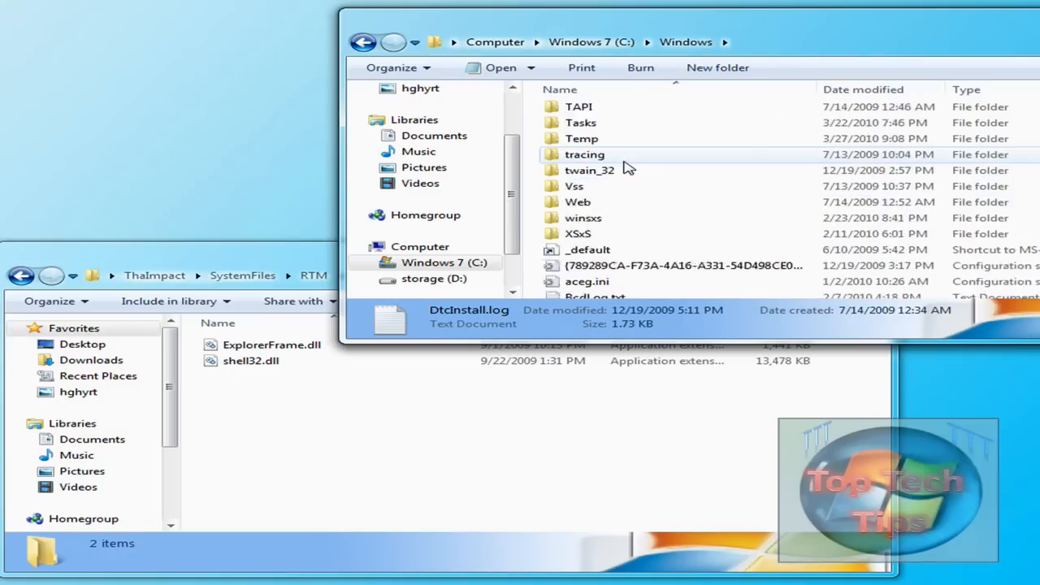
# - Open System32 and select the original ExplorerFrame.dll
pyautogui.scroll(-3)
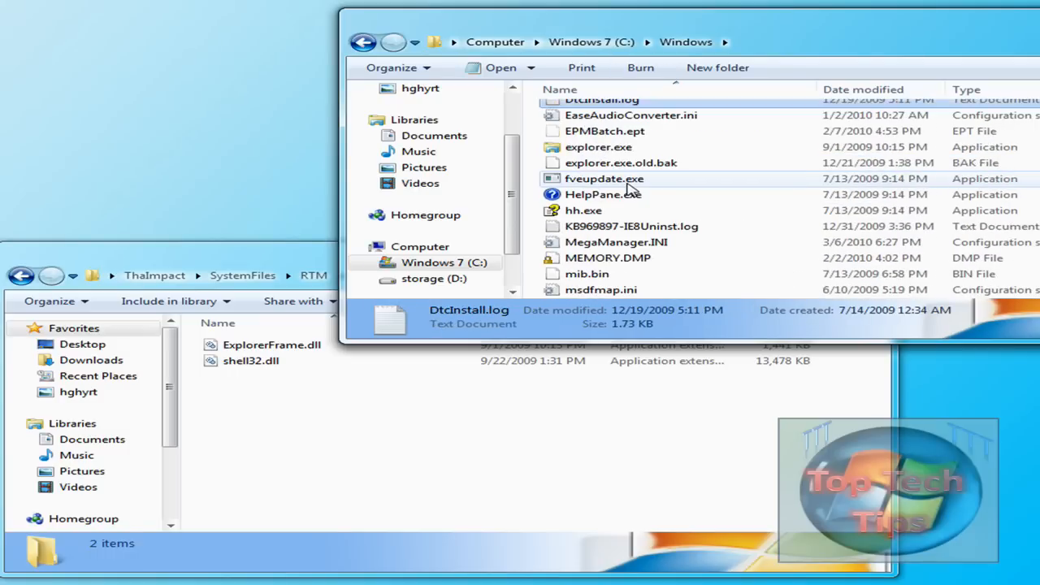
pyautogui.scroll(-3)
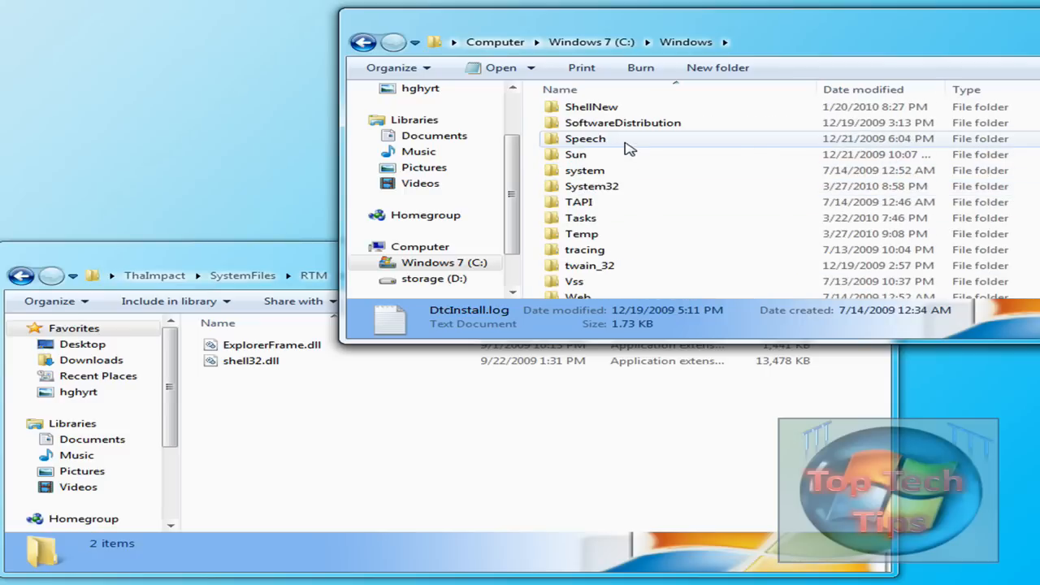
pyautogui.doubleClick(592, 185)
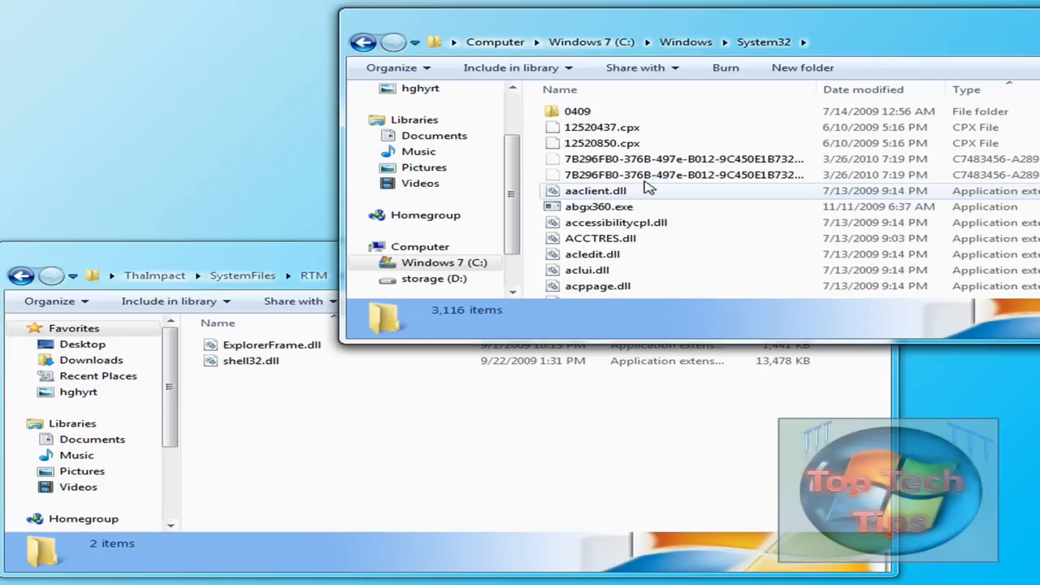
pyautogui.click(582, 174)
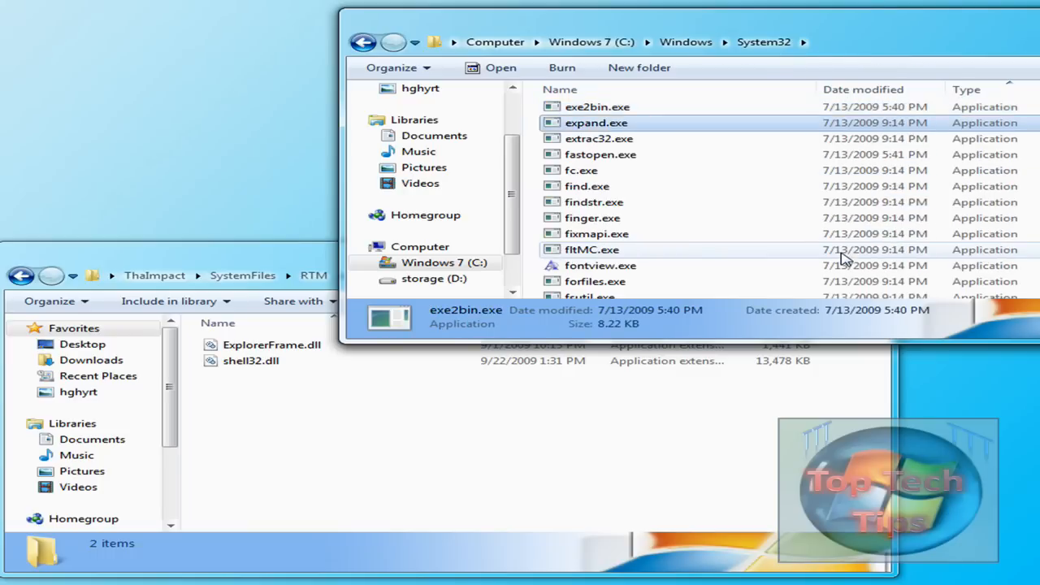
pyautogui.click(614, 107)
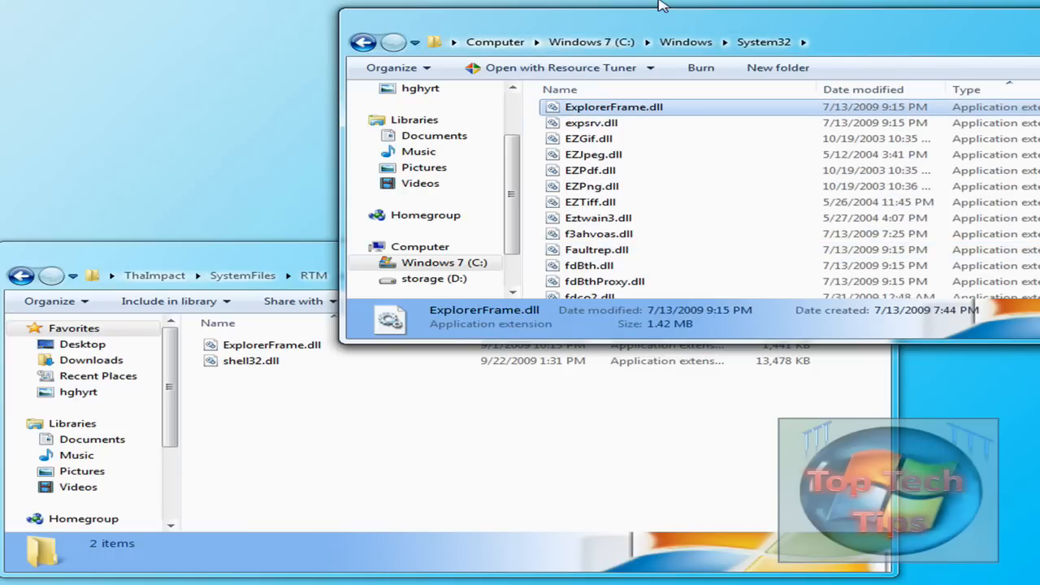
# - Rename it to ExplorerFrame.dll.bak and move the patched ExplorerFrame.dll into System32
pyautogui.rightClick(614, 108)
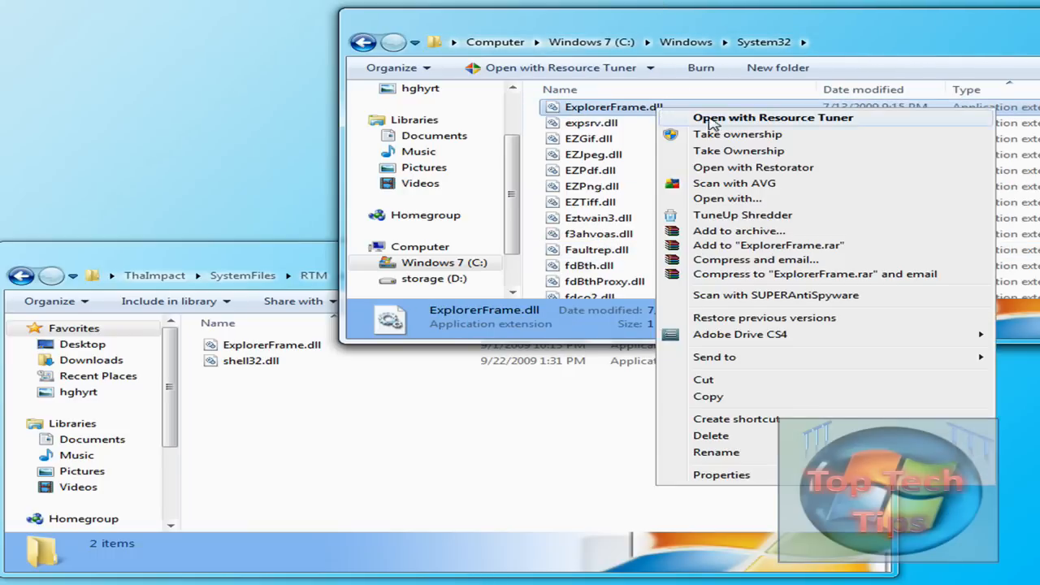
pyautogui.click(601, 123)
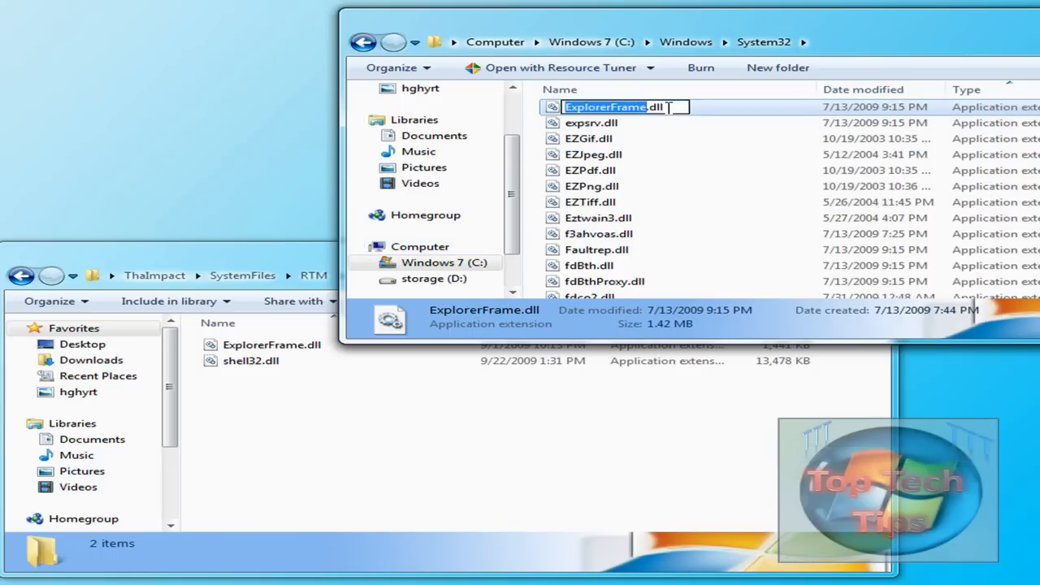
pyautogui.write('.bak')
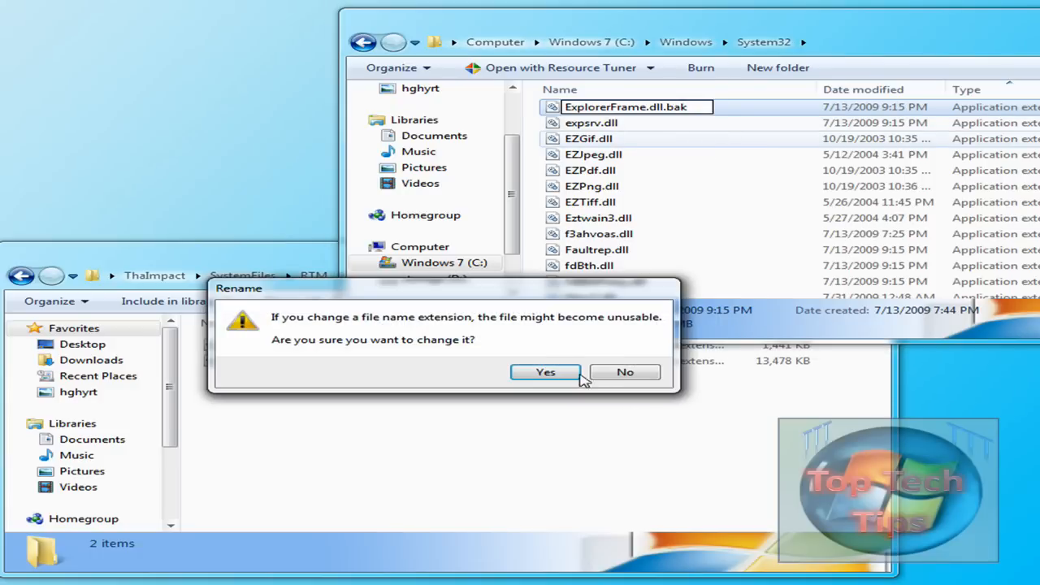
pyautogui.click(545, 370)
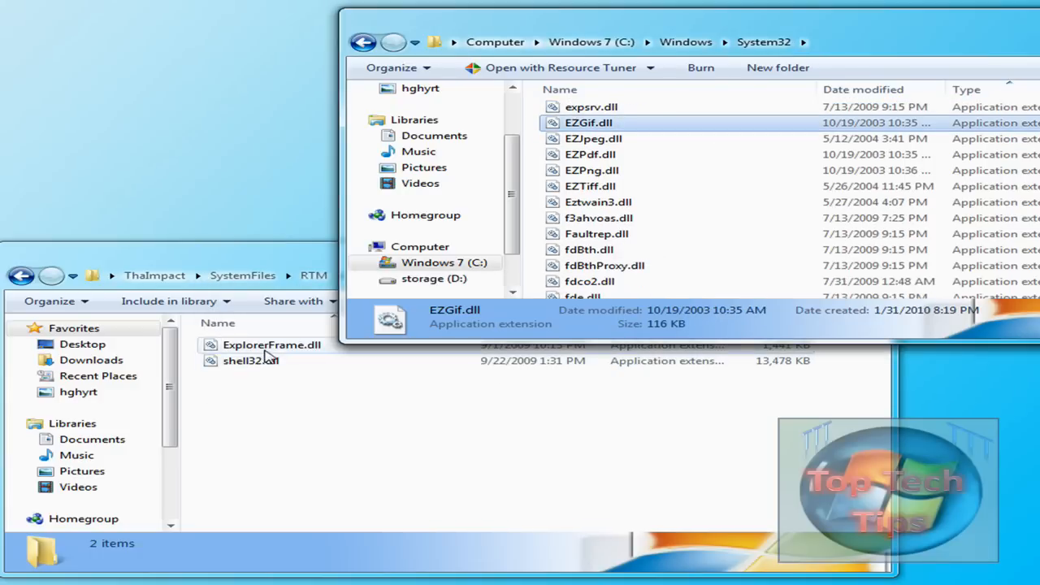
pyautogui.moveTo(271, 345); pyautogui.dragTo(796, 203)
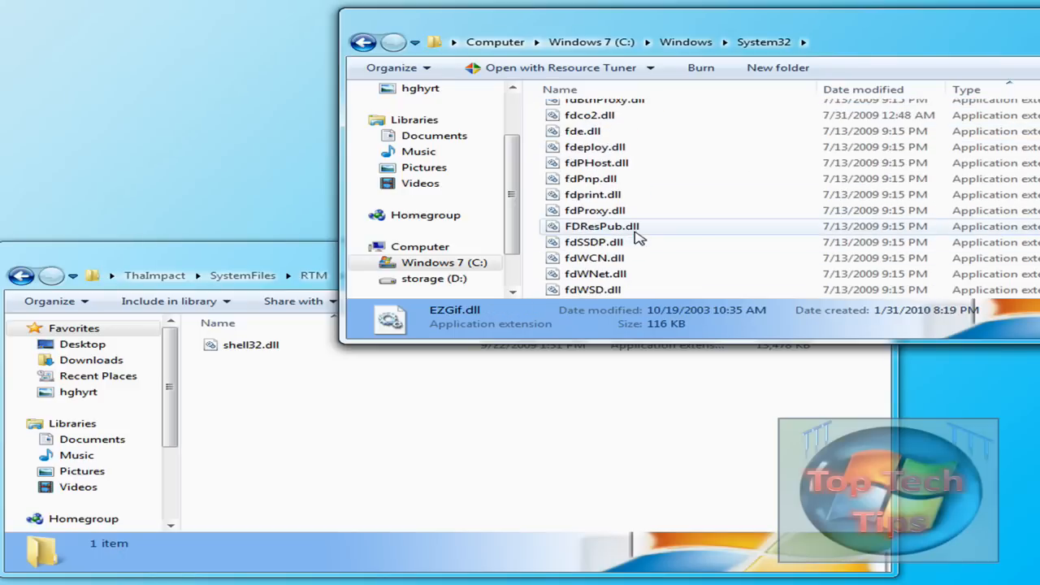
# - Take ownership of System32's shell32.dll and clear it so the patched 13.1 MB shell32.dll takes its place
pyautogui.scroll(-3)
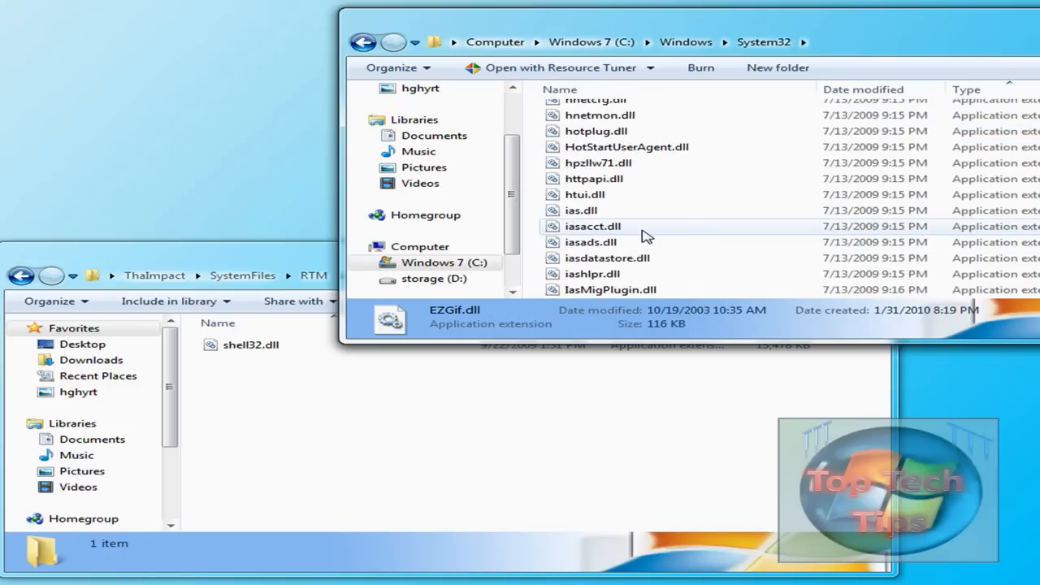
pyautogui.scroll(-3)
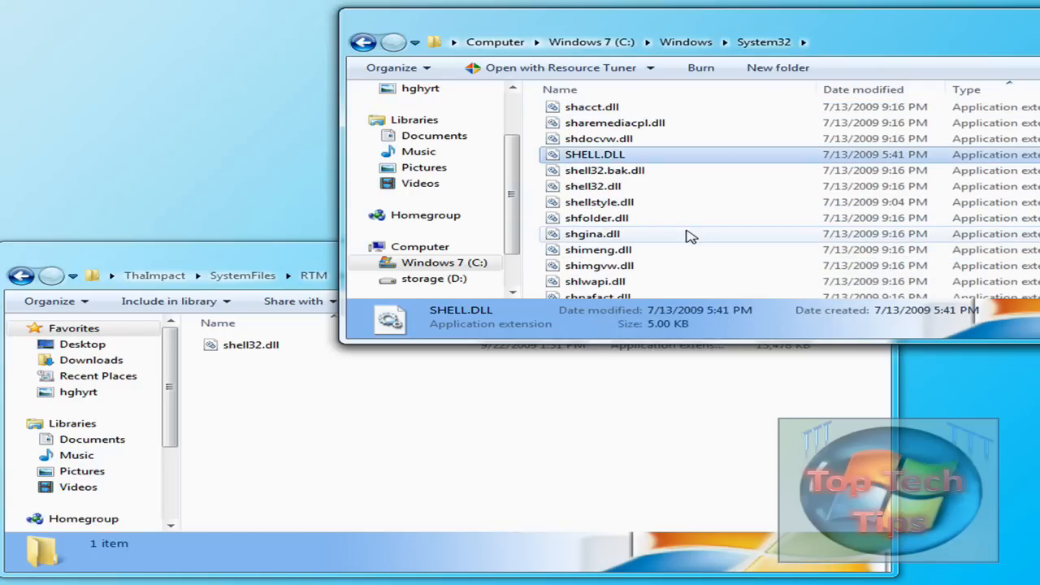
pyautogui.click(591, 185)
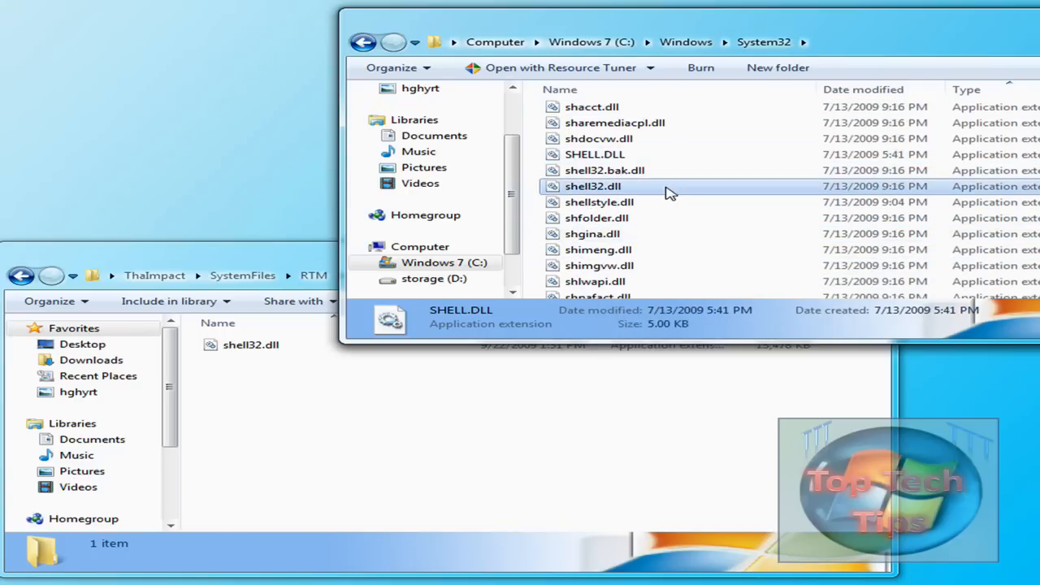
pyautogui.rightClick(592, 186)
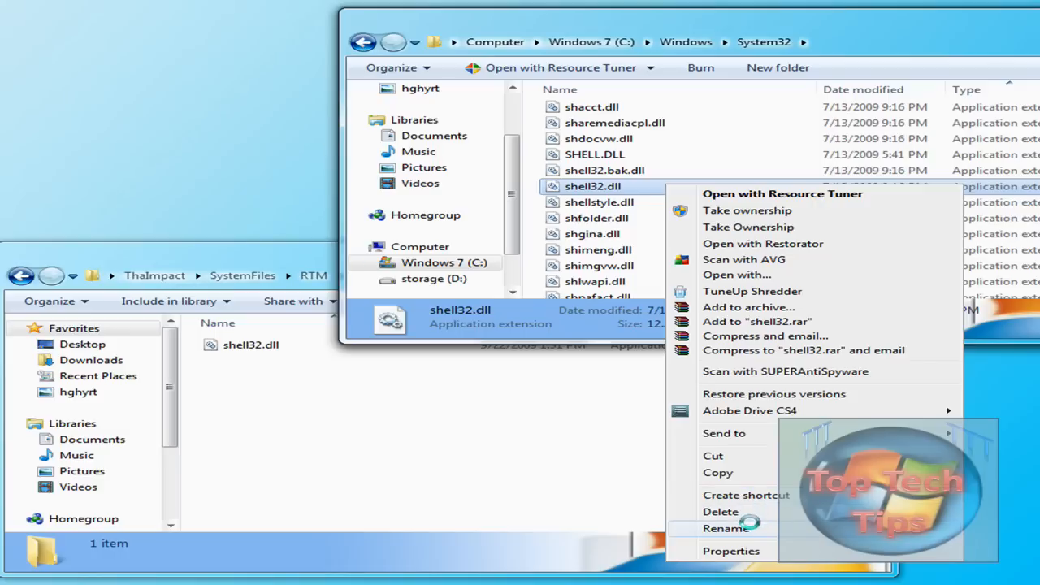
pyautogui.click(725, 528)
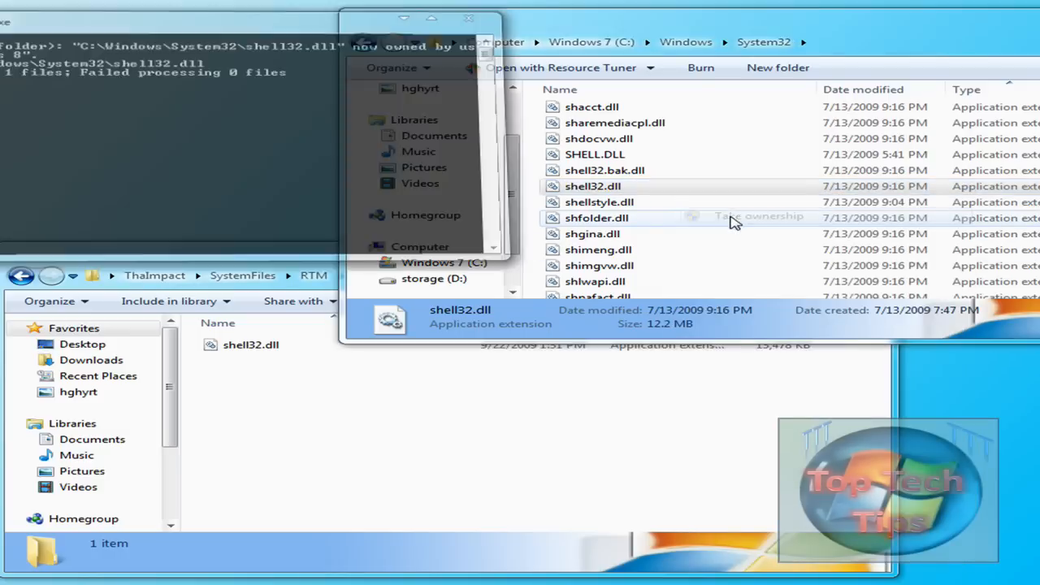
pyautogui.rightClick(593, 186)
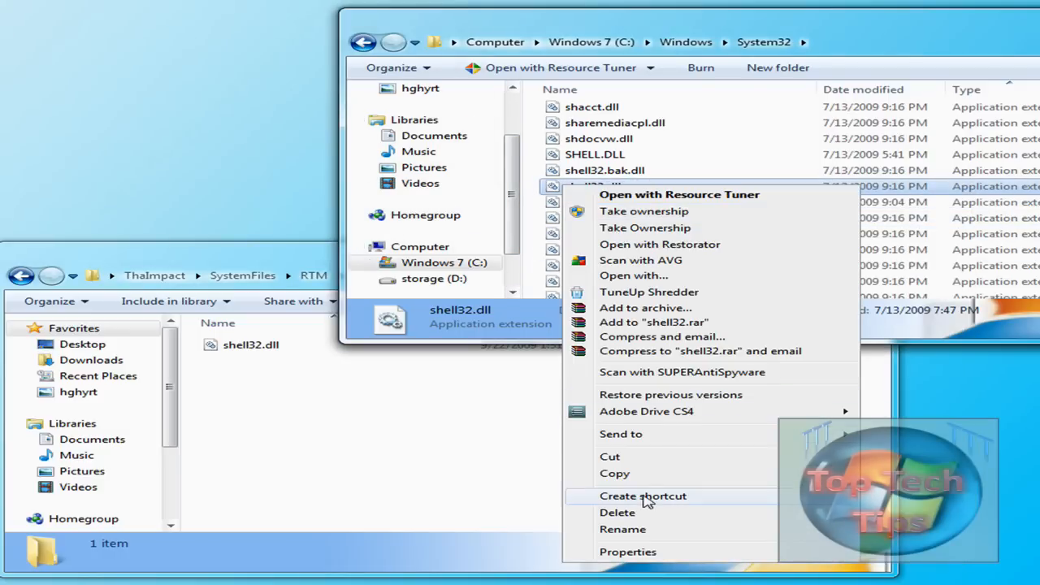
pyautogui.click(622, 529)
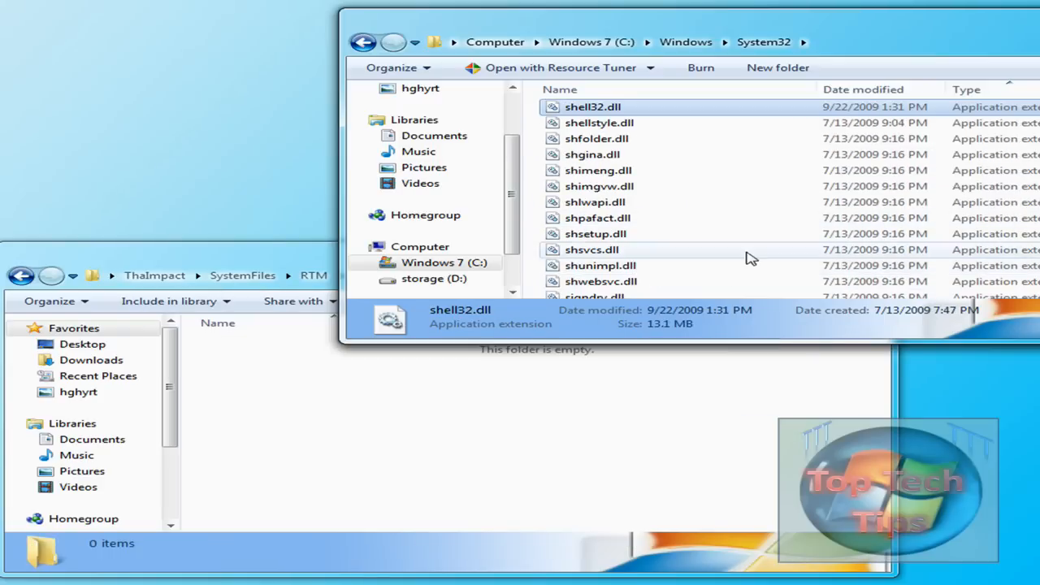
# - Go back to C:\Windows and open Resources\Themes beside the ThaImpact folder
pyautogui.click(19, 275)
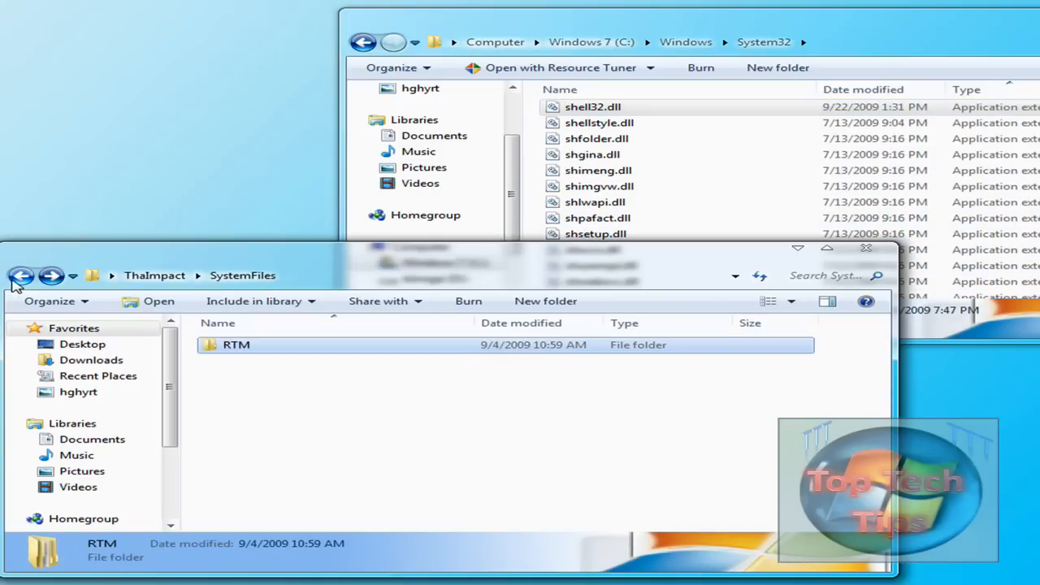
pyautogui.click(23, 276)
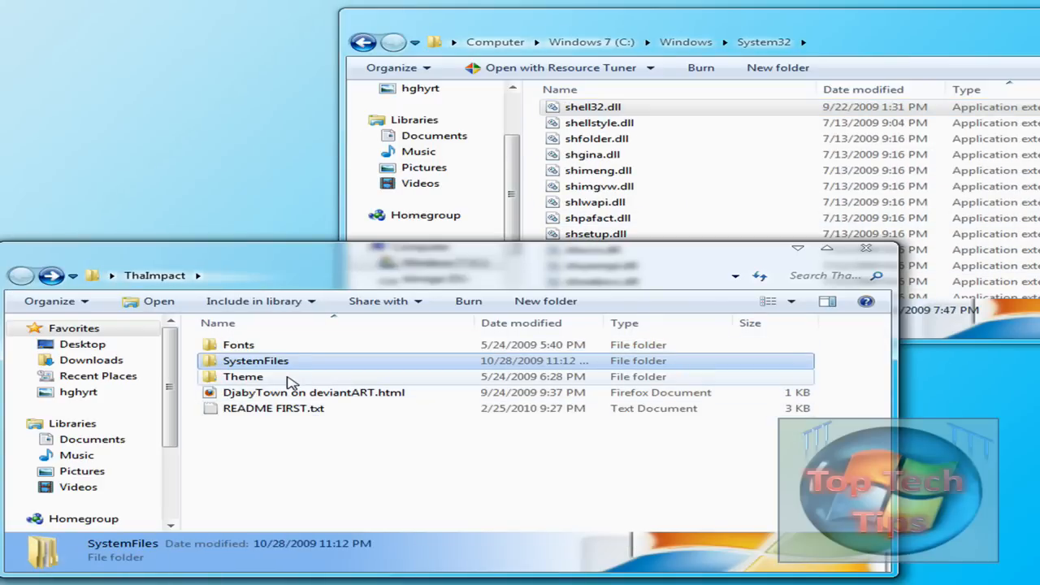
pyautogui.click(363, 43)
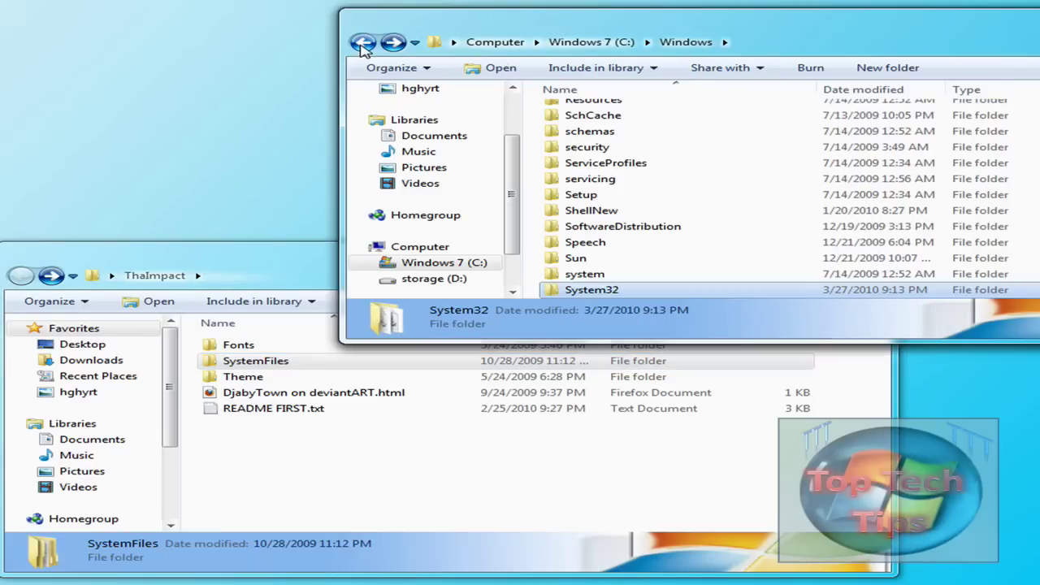
pyautogui.scroll(3)
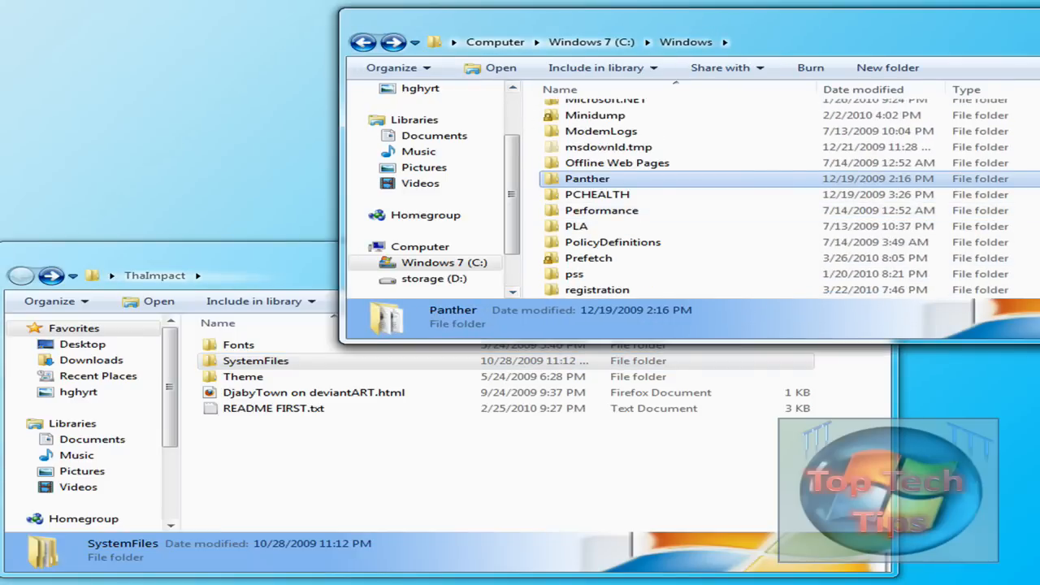
pyautogui.scroll(-3)
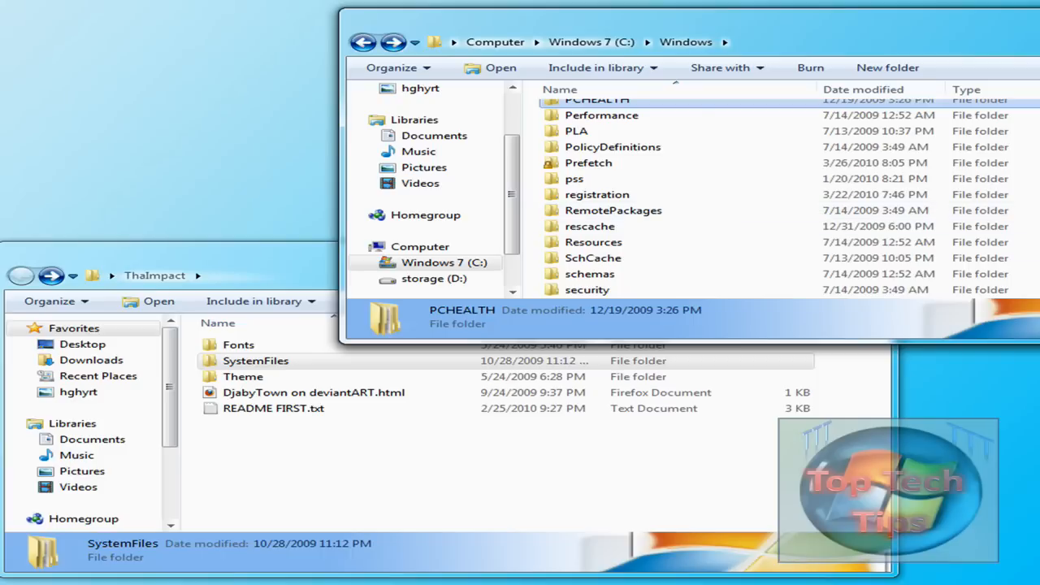
pyautogui.doubleClick(593, 240)
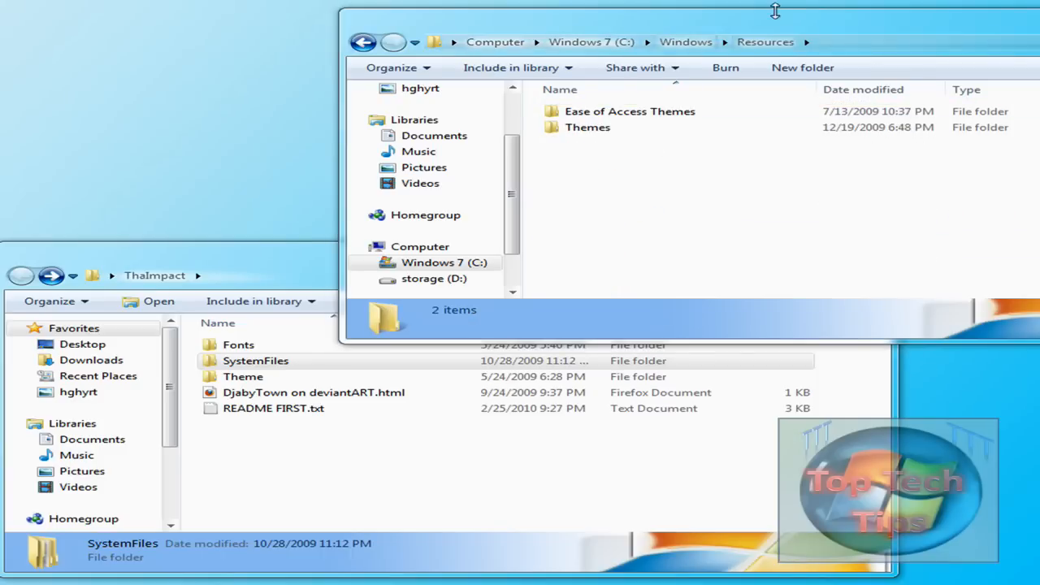
pyautogui.moveTo(773, 10); pyautogui.dragTo(621, 34)
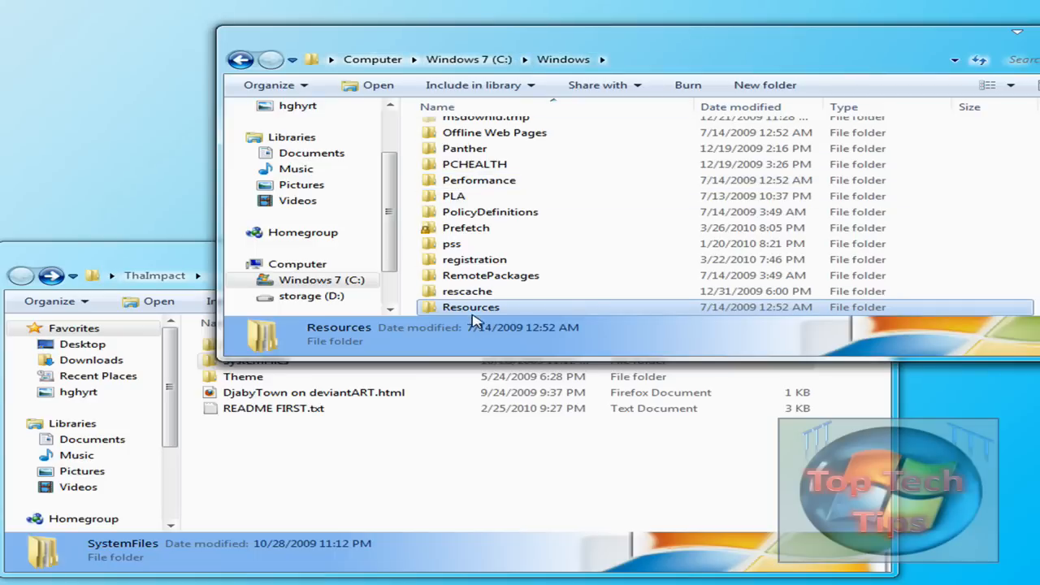
pyautogui.doubleClick(472, 307)
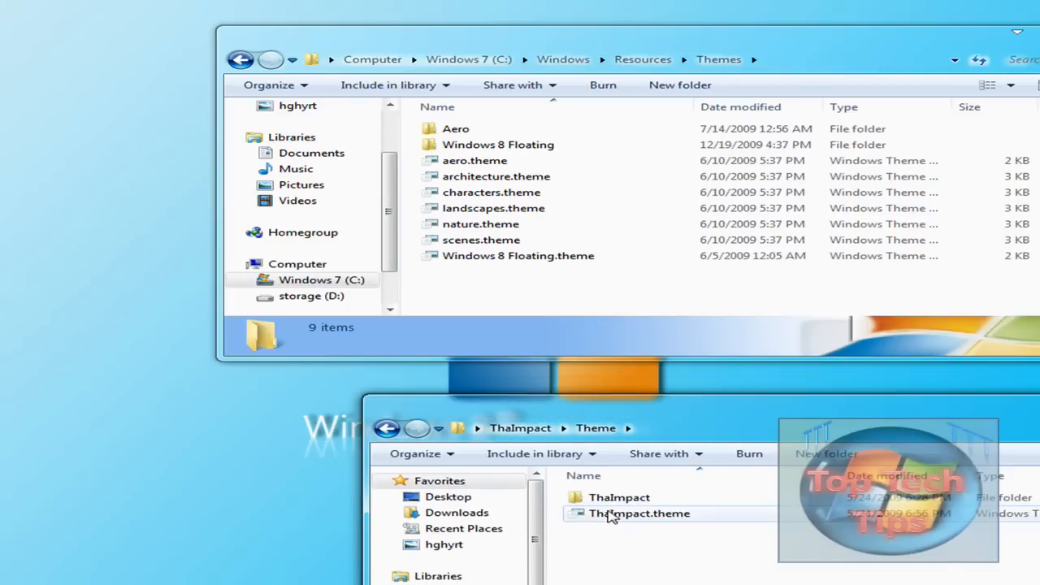
# - Move the ThaImpact folder and ThaImpact.theme into Themes and close the emptied Theme folder
pyautogui.click(619, 497)
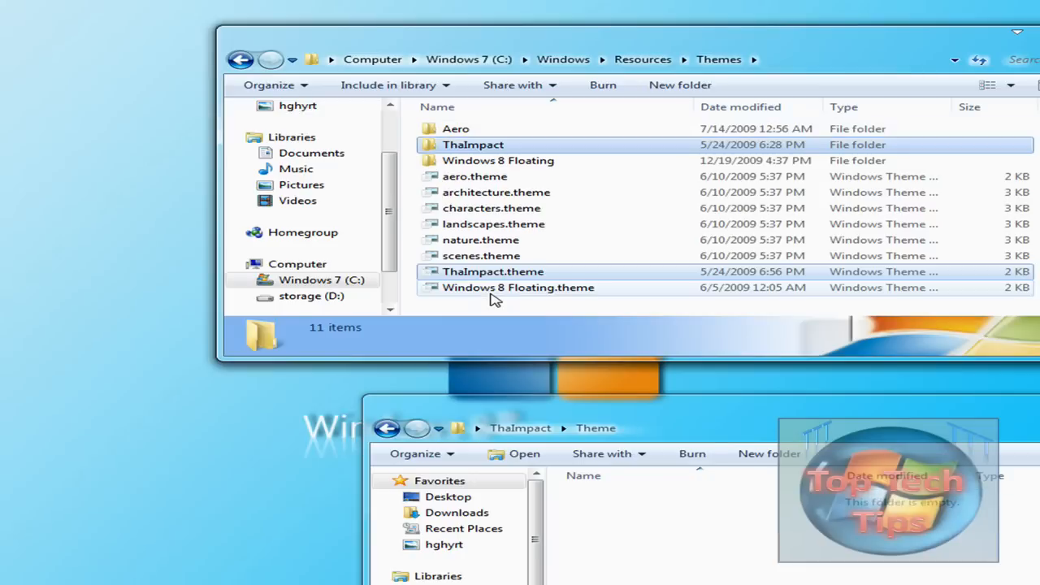
pyautogui.click(494, 271)
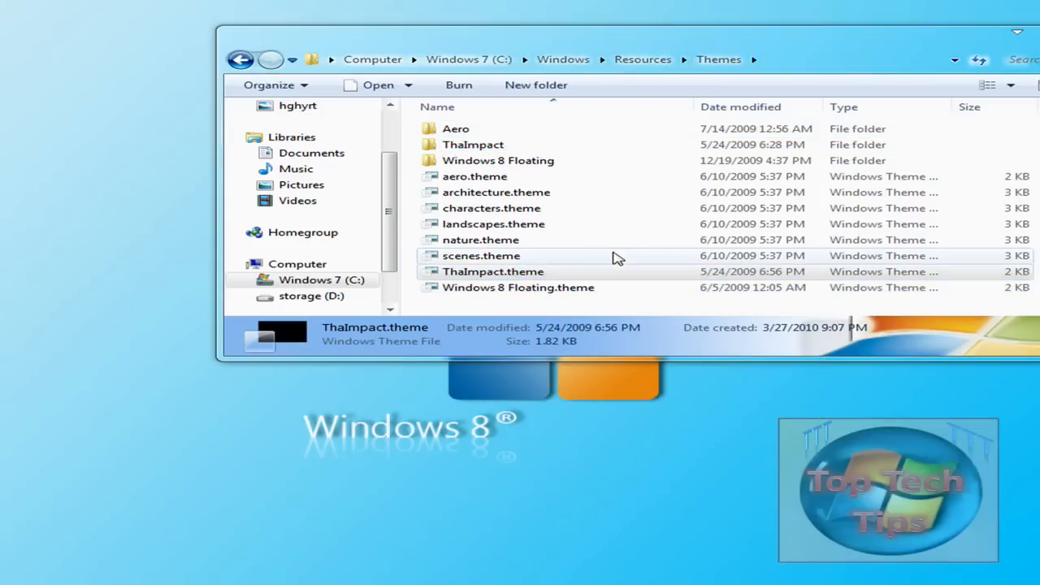
# - Apply ThaImpact.theme in Personalization and view the dark Start menu
pyautogui.doubleClick(494, 272)
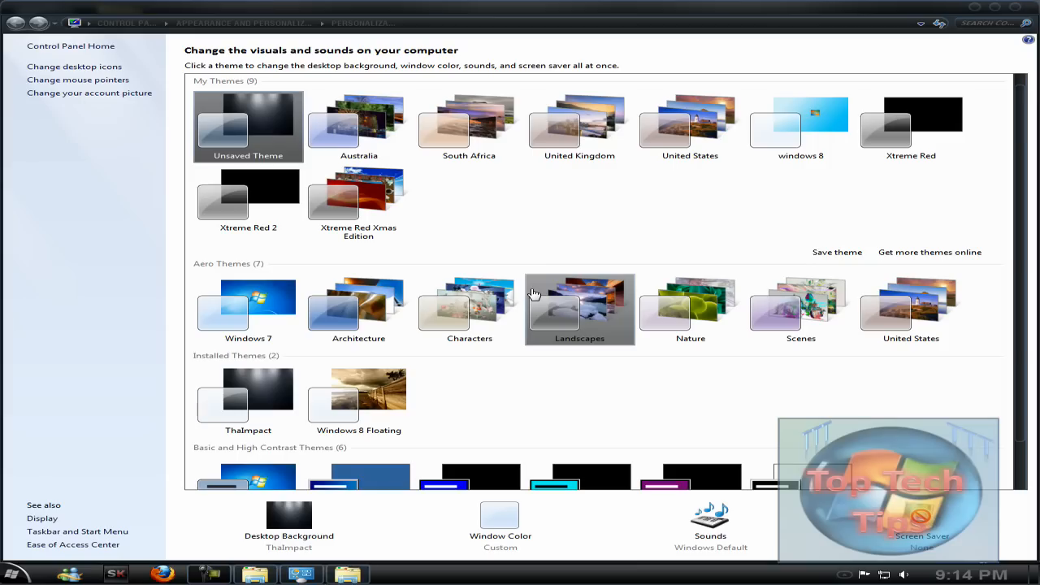
pyautogui.moveTo(1016, 11)
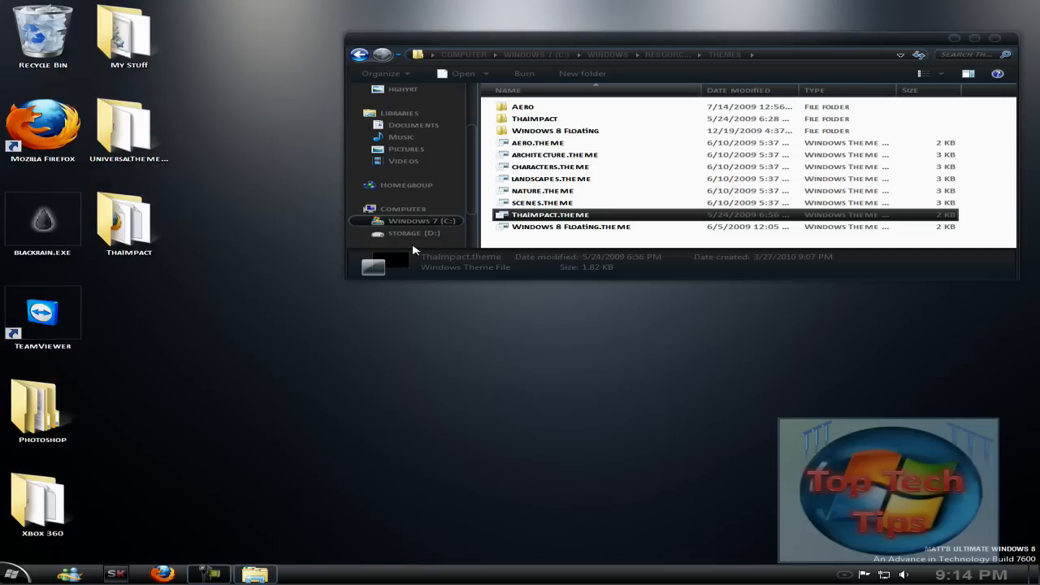
pyautogui.moveTo(633, 344)
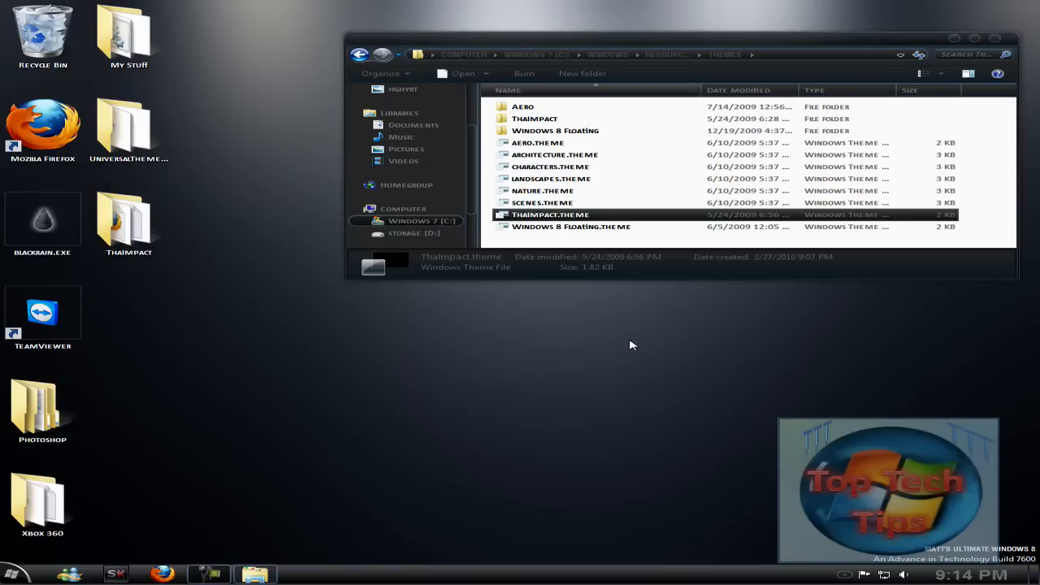
pyautogui.moveTo(533, 403)
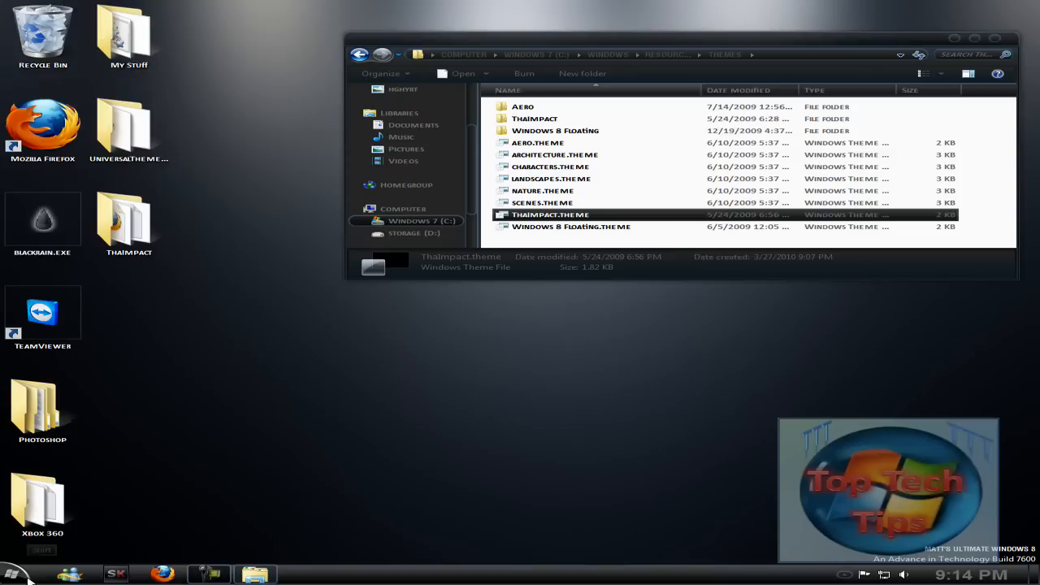
pyautogui.click(13, 574)
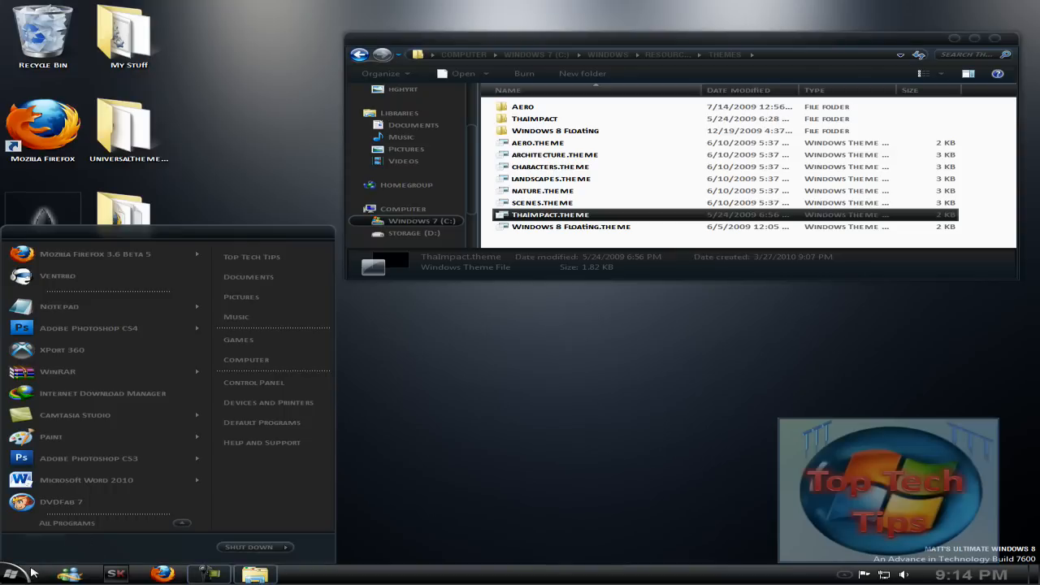
pyautogui.moveTo(874, 461)
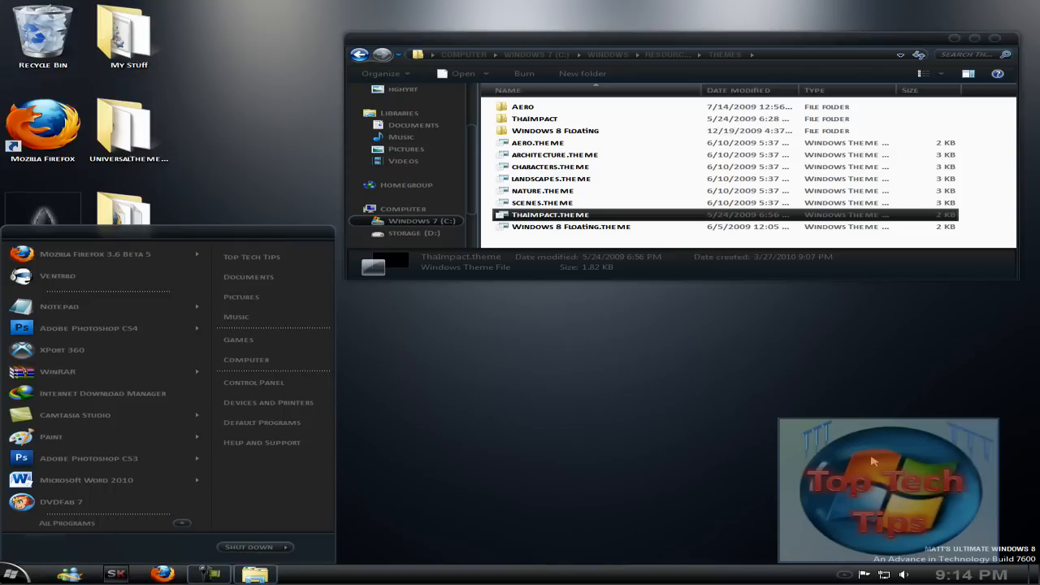